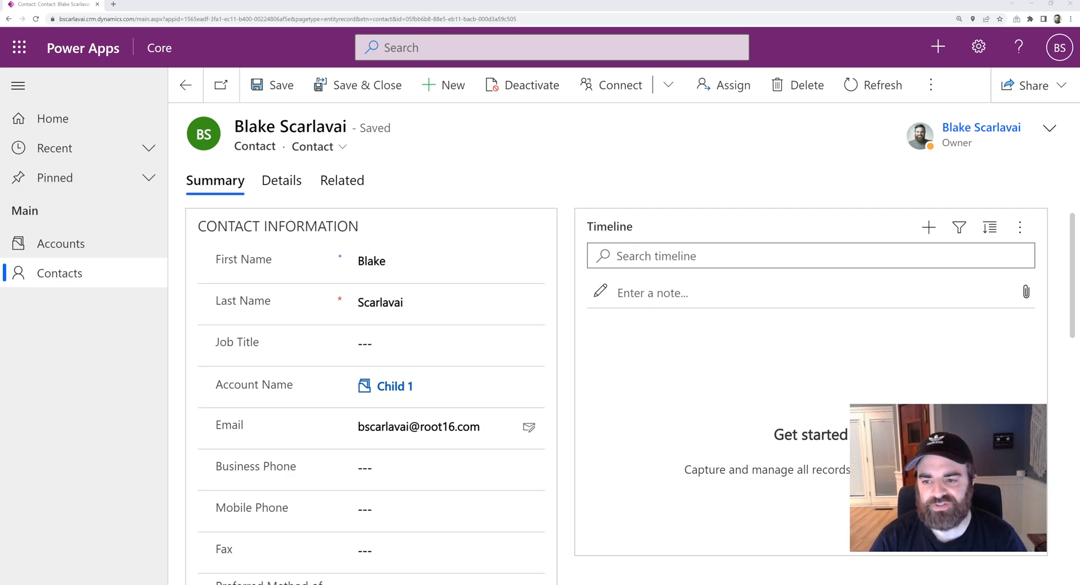
mouse_move(695, 146)
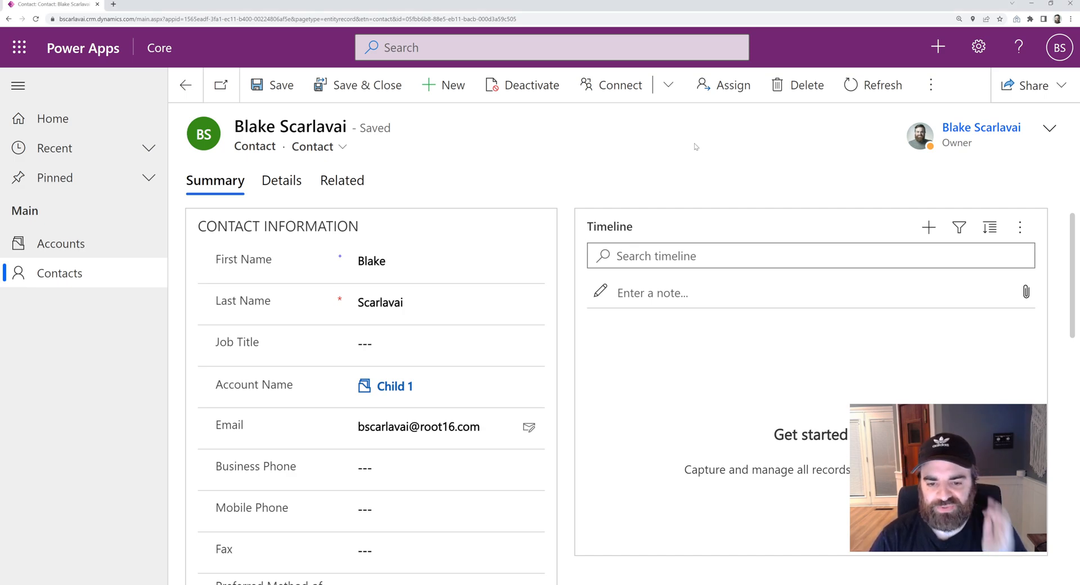
mouse_move(777, 143)
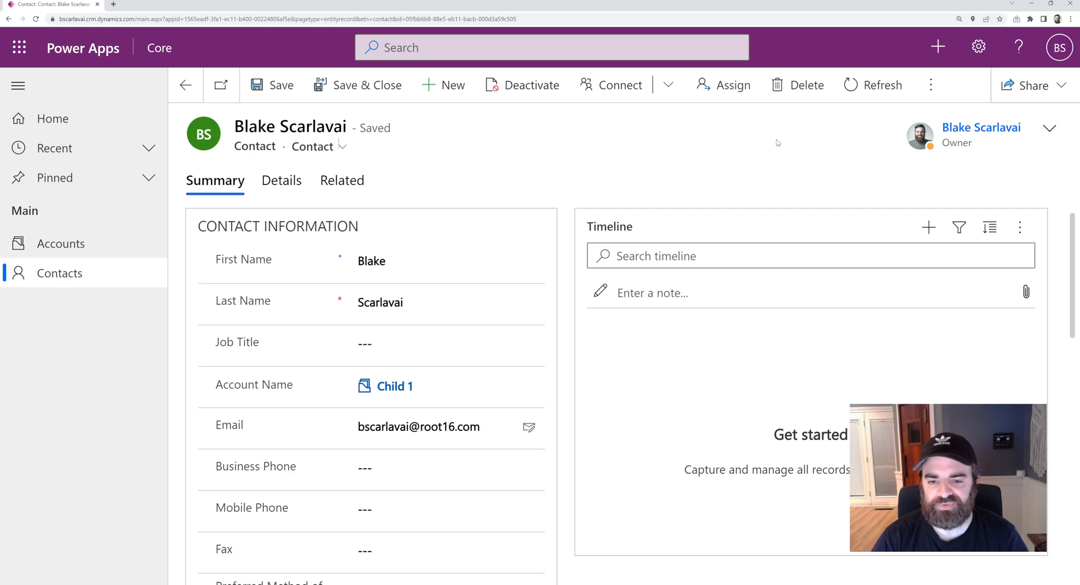
mouse_move(779, 143)
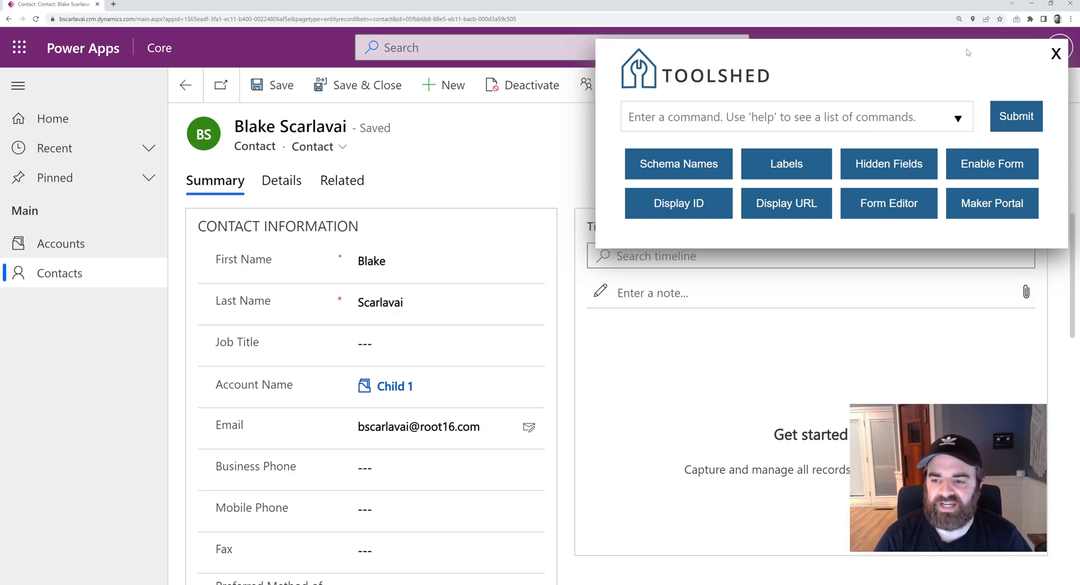
mouse_move(950, 55)
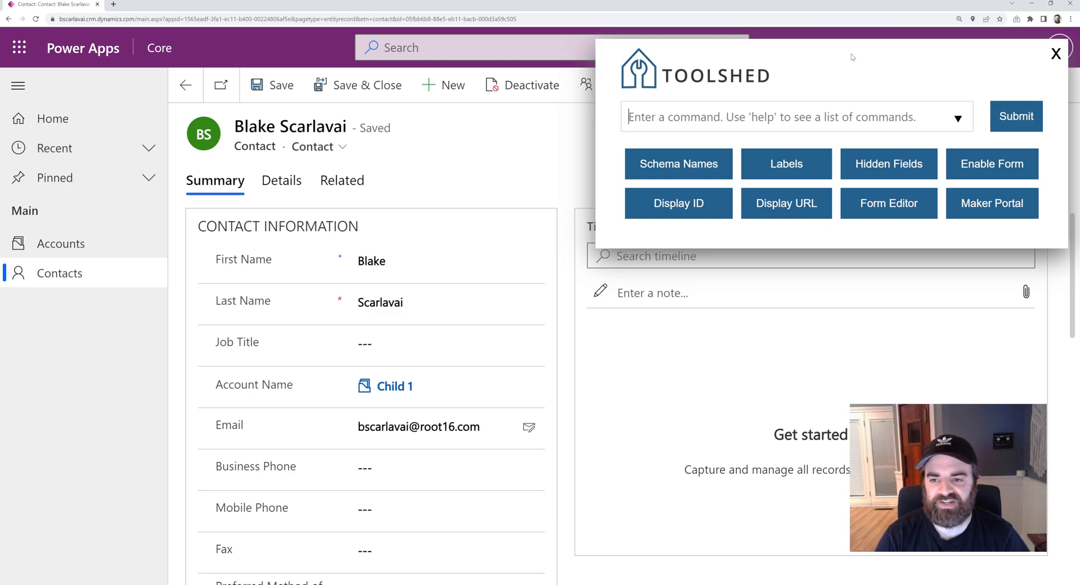
mouse_move(763, 94)
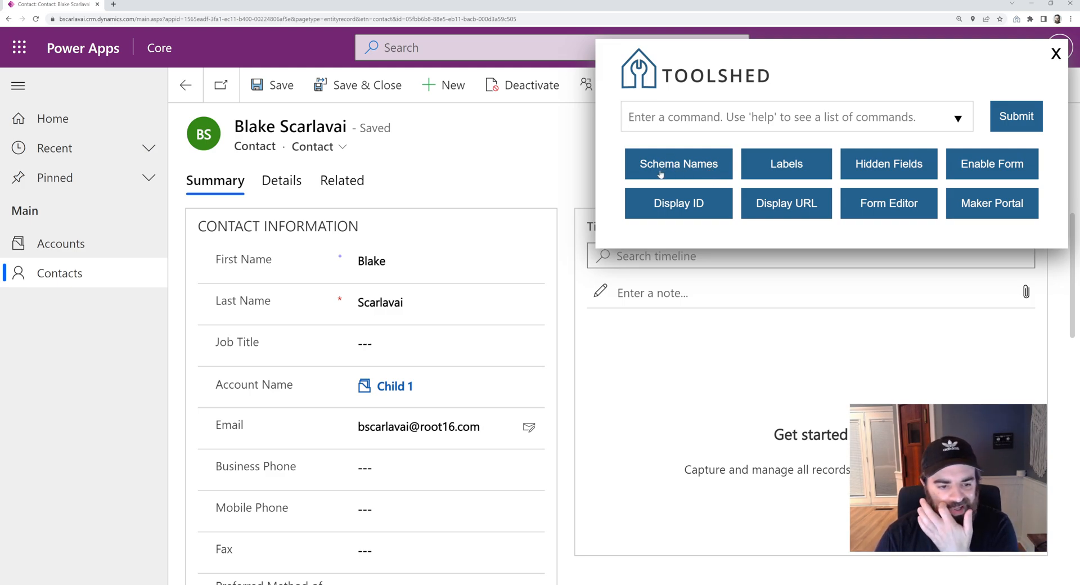
- Show the contact form fields' display labels using the Toolshed Labels command
scroll(down, 3)
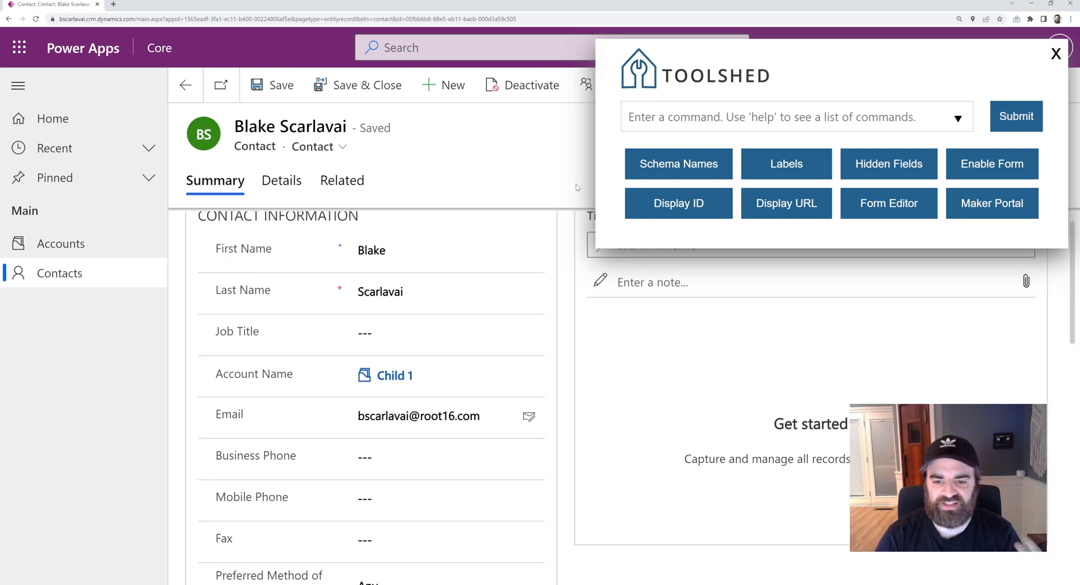
click(677, 165)
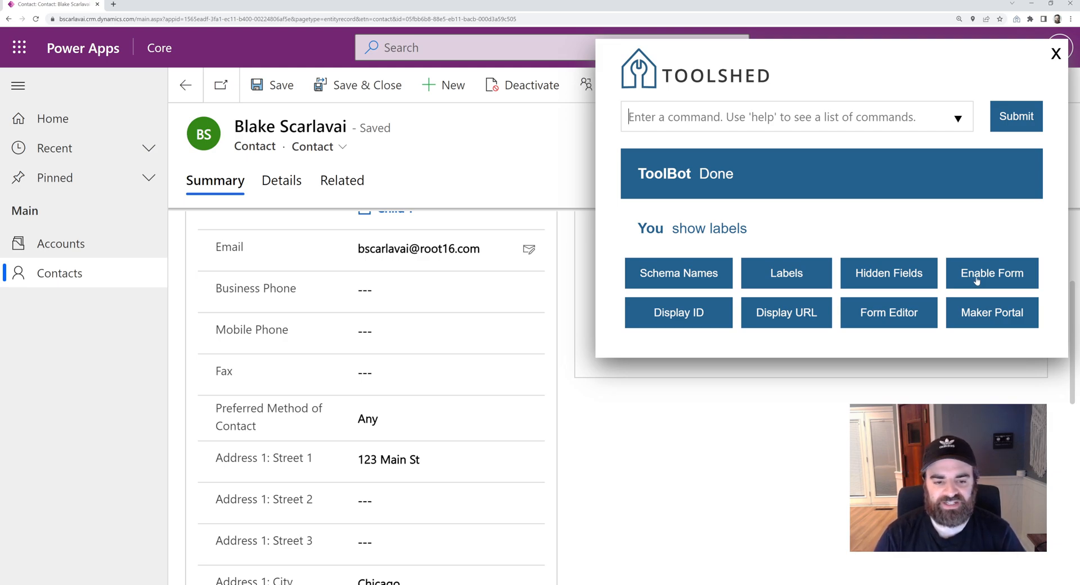
mouse_move(718, 341)
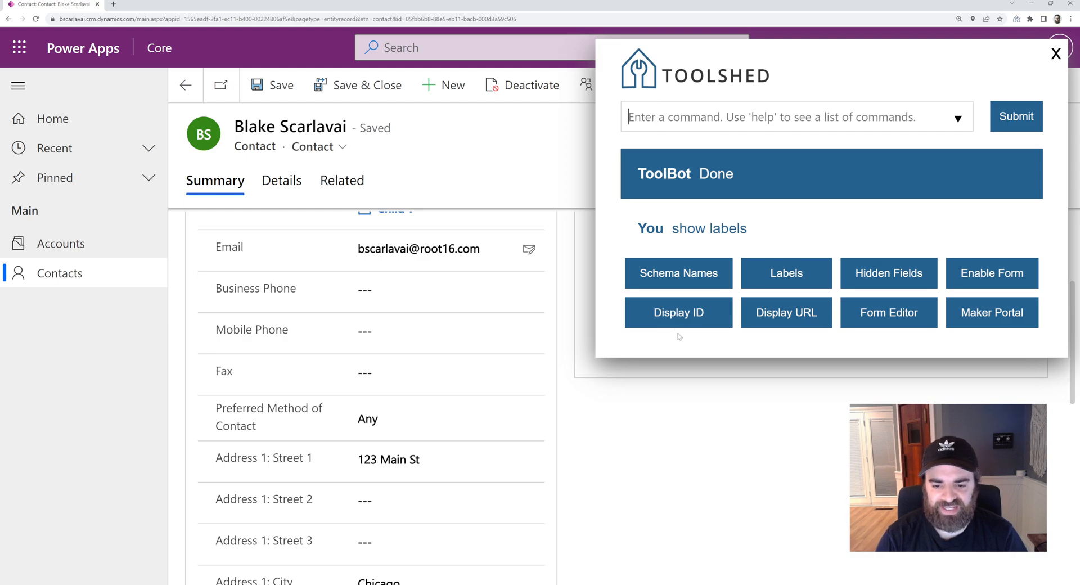
mouse_move(675, 344)
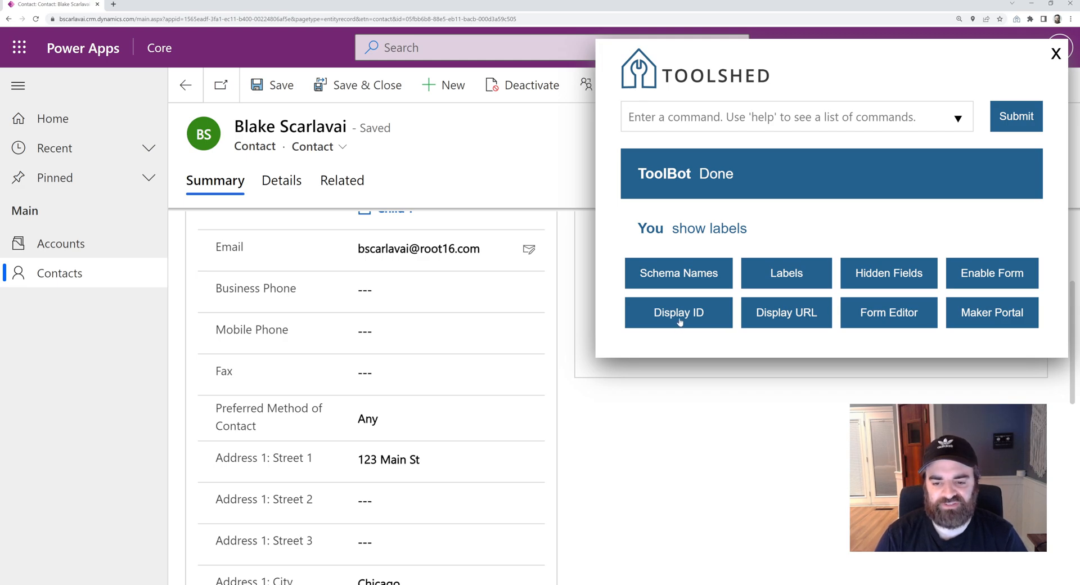
- Display the record ID, open the Contact form editor and maker portal, and dismiss the headers tip
click(678, 313)
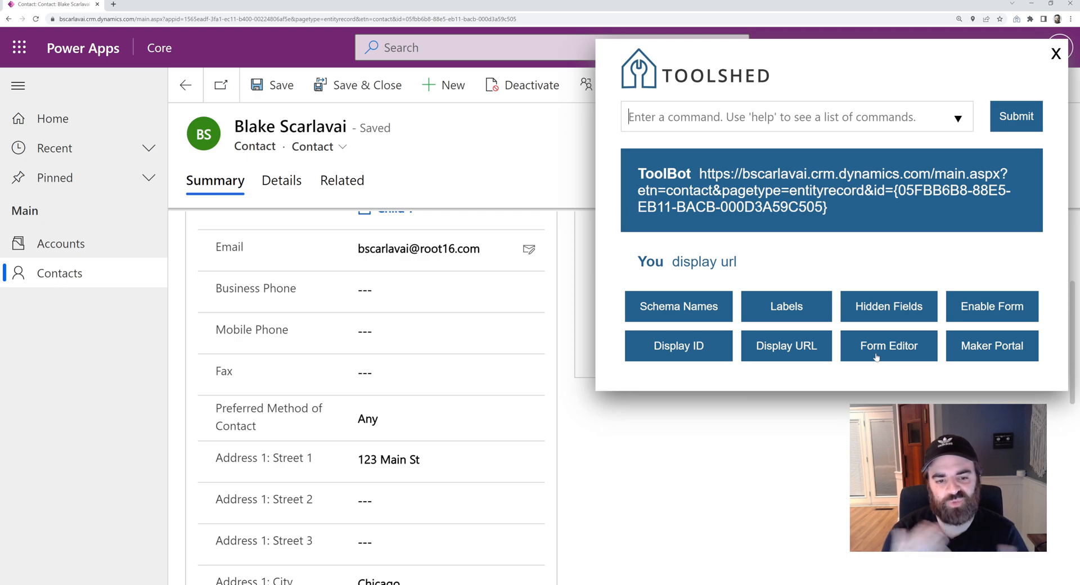
click(887, 345)
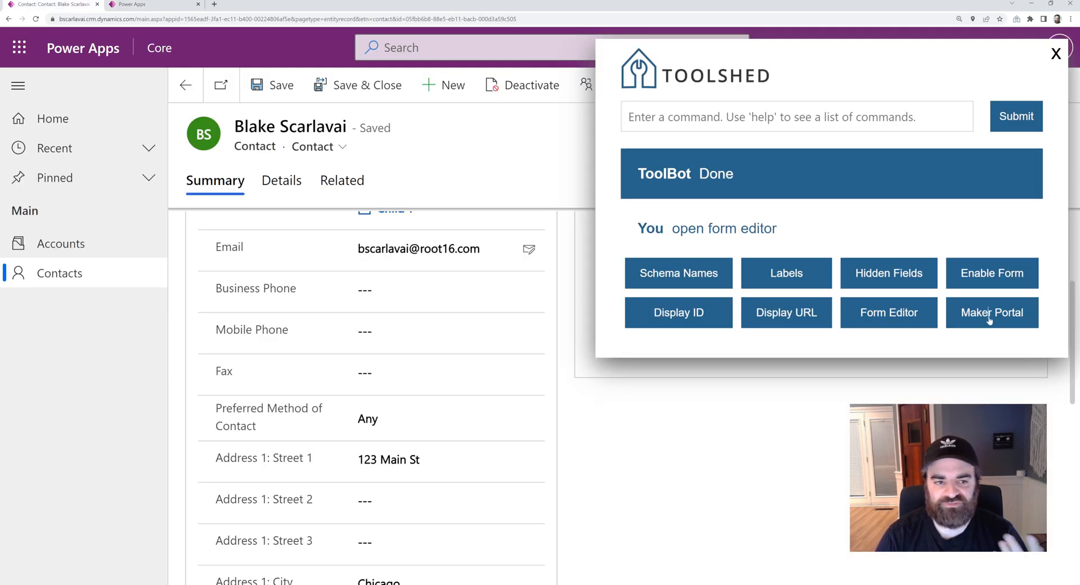
click(991, 312)
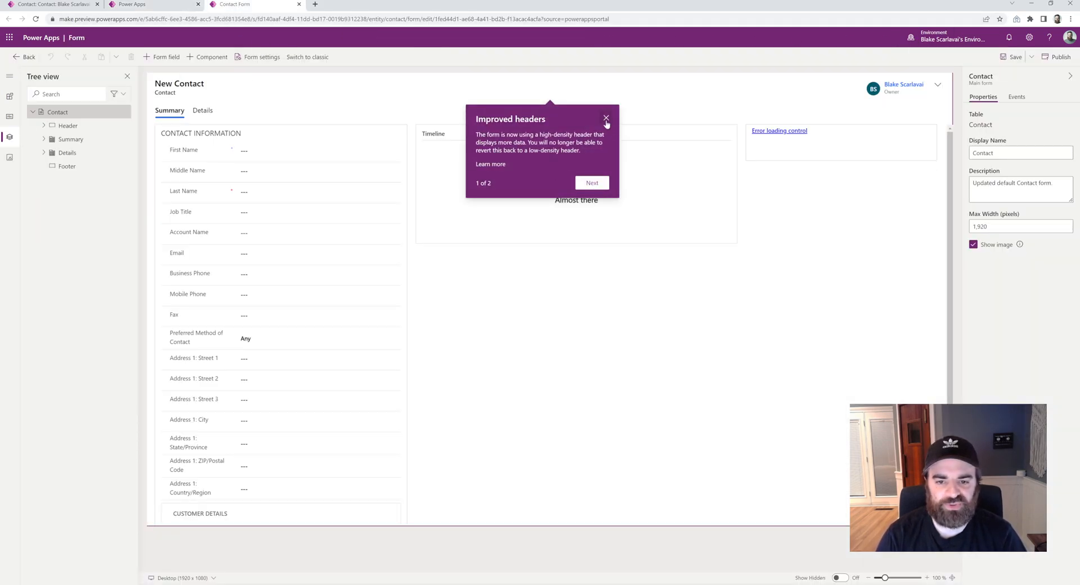
click(606, 118)
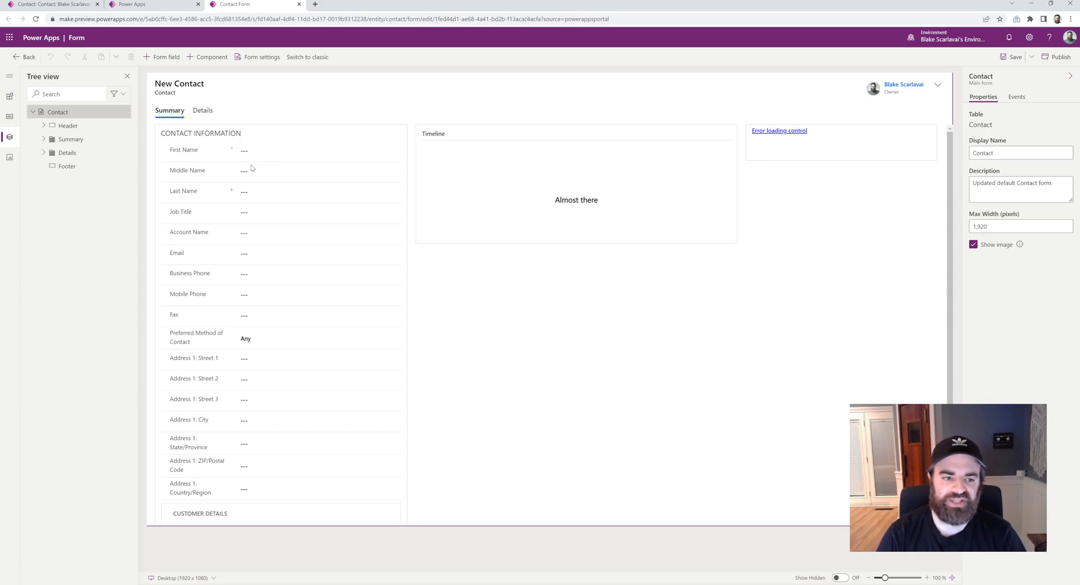
mouse_move(270, 118)
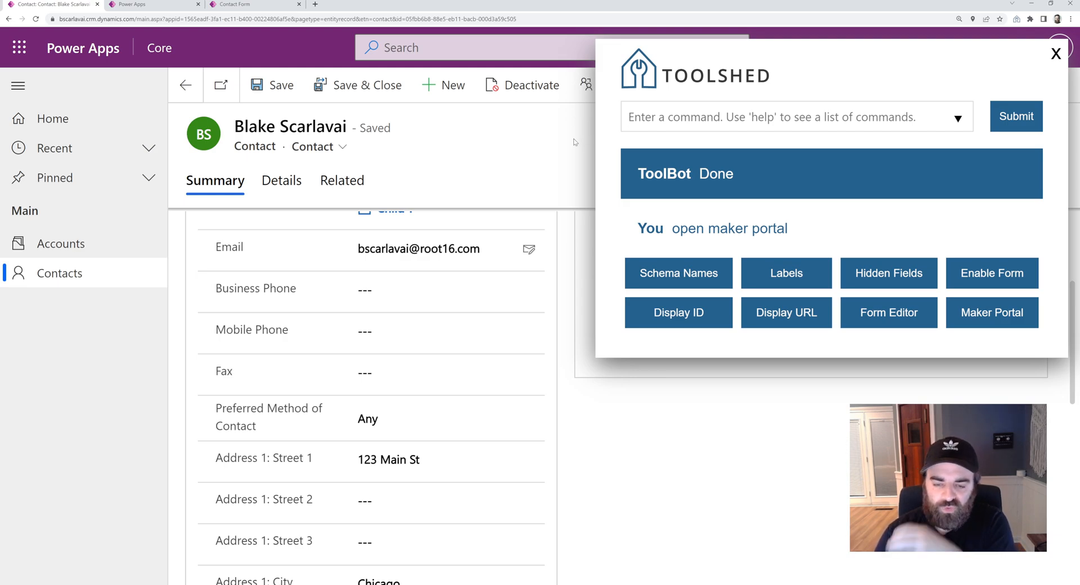
mouse_move(556, 222)
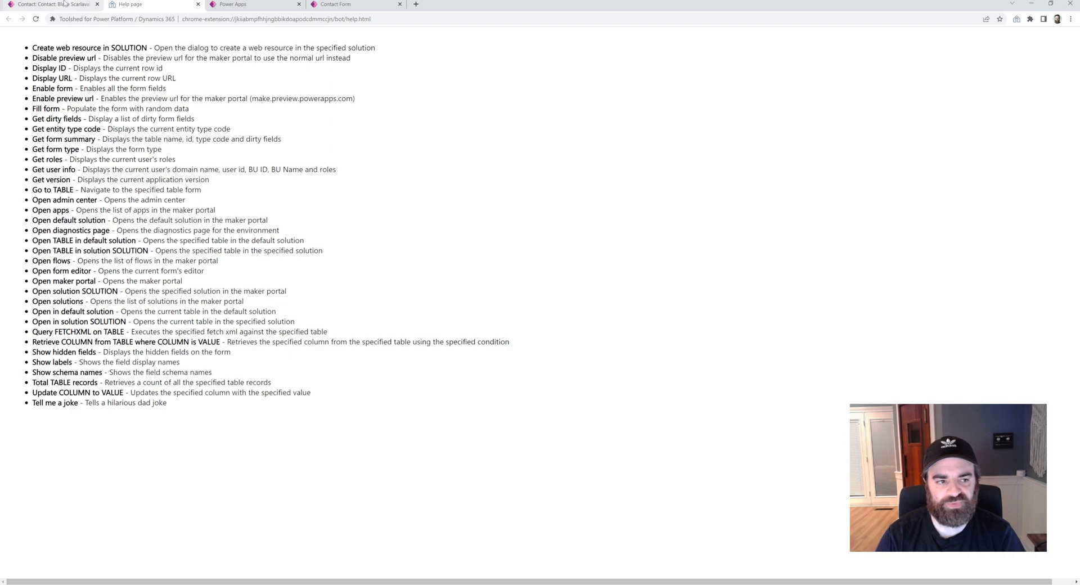
- Return to the contact tab and run 'create web resource in Core' in Toolshed
click(355, 4)
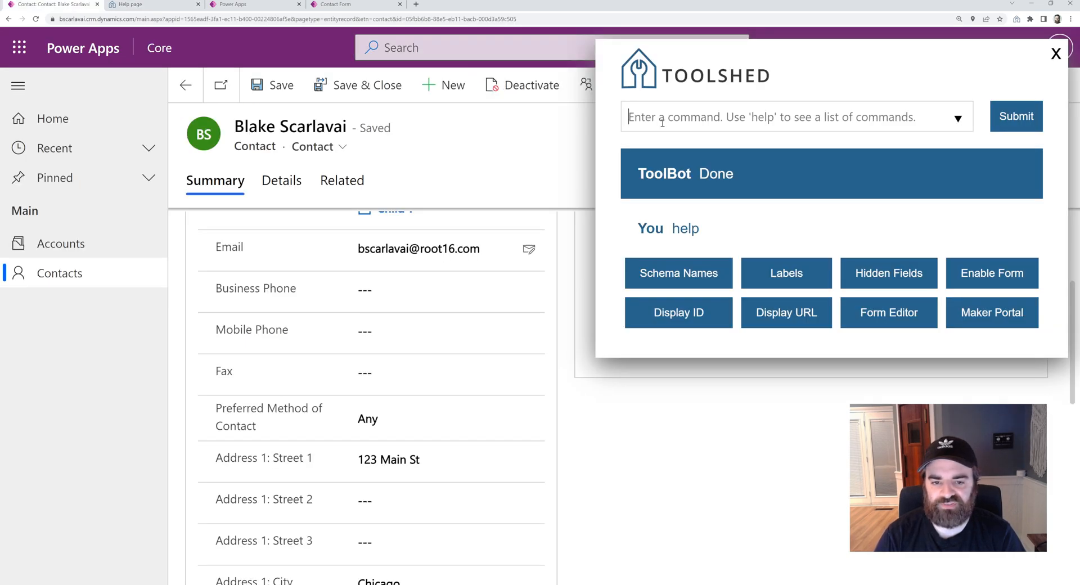
text(create web resource in SOLUTION)
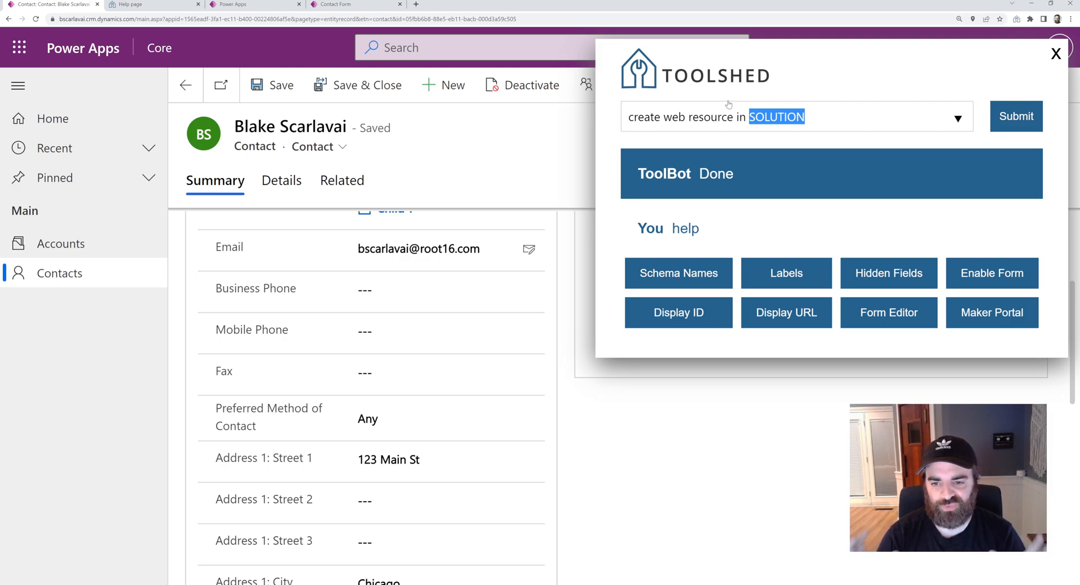
text(C)
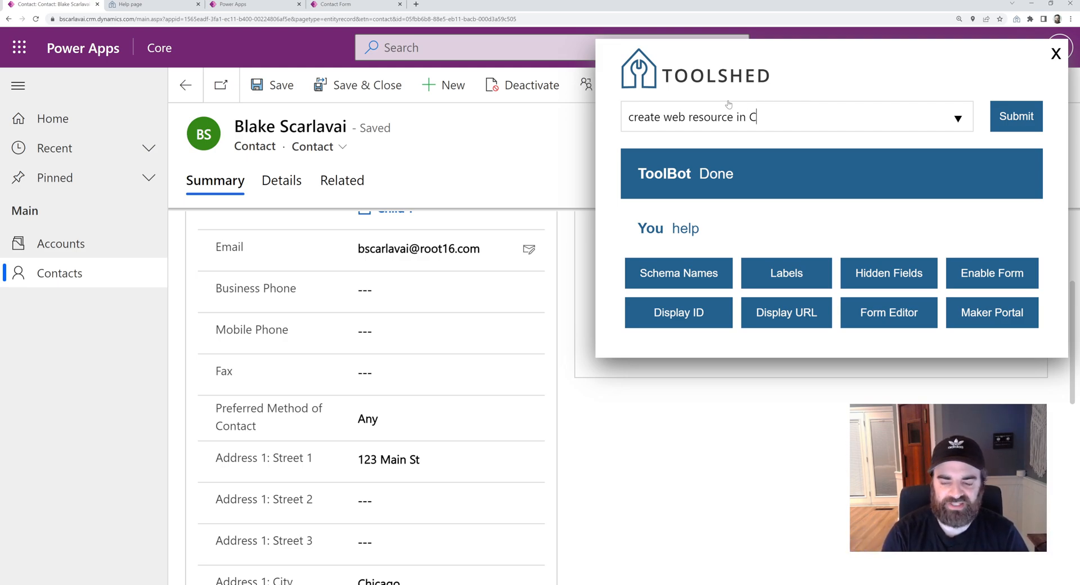
text(ore)
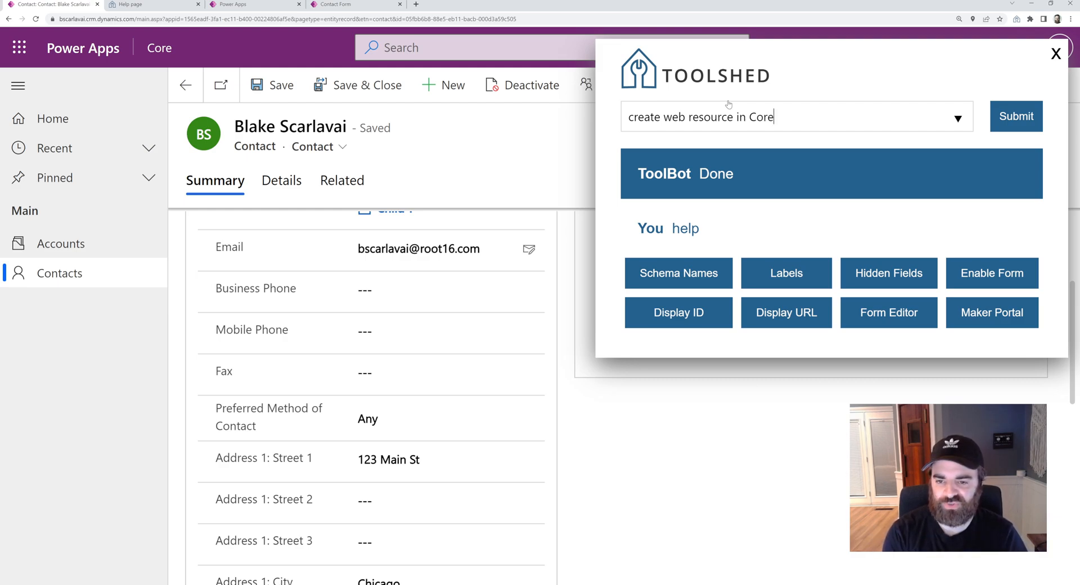
mouse_move(967, 96)
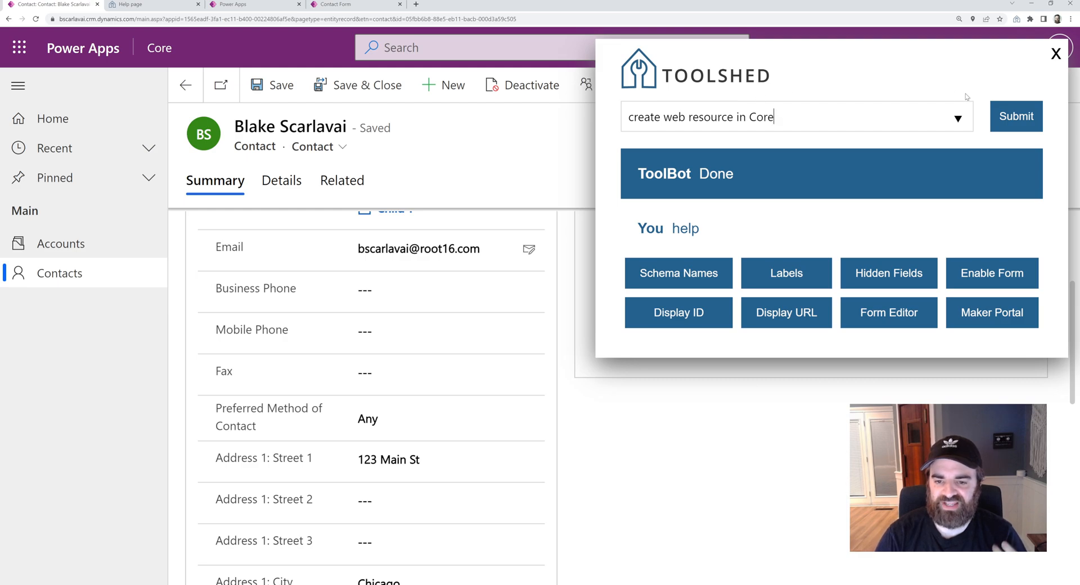
click(1015, 116)
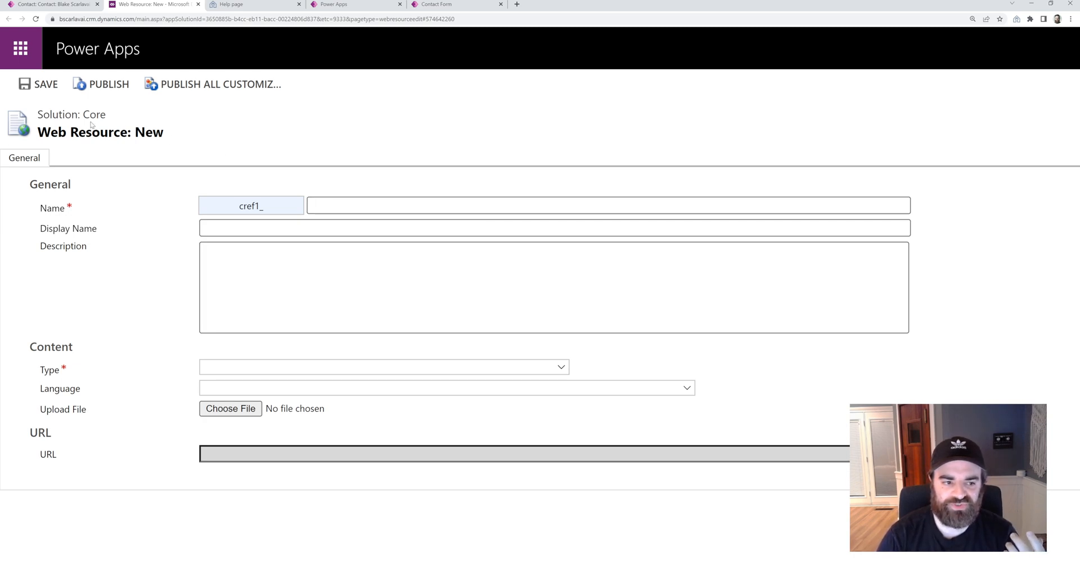
- Double-click an entry on the Power Apps maker portal page
double_click(250, 205)
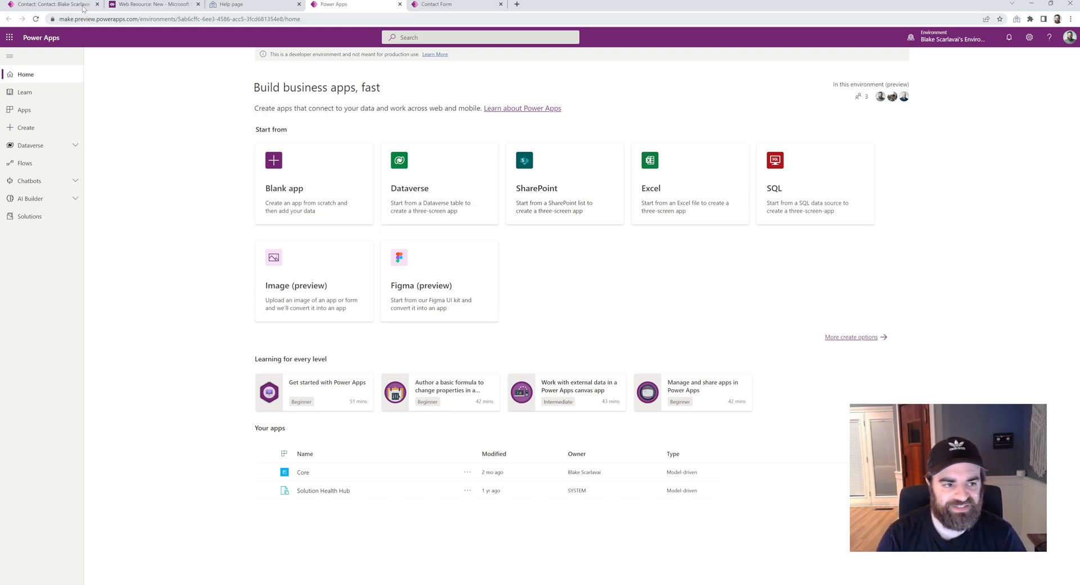
- Run 'disable preview url' from the contact tab, then reopen the maker portal
click(52, 4)
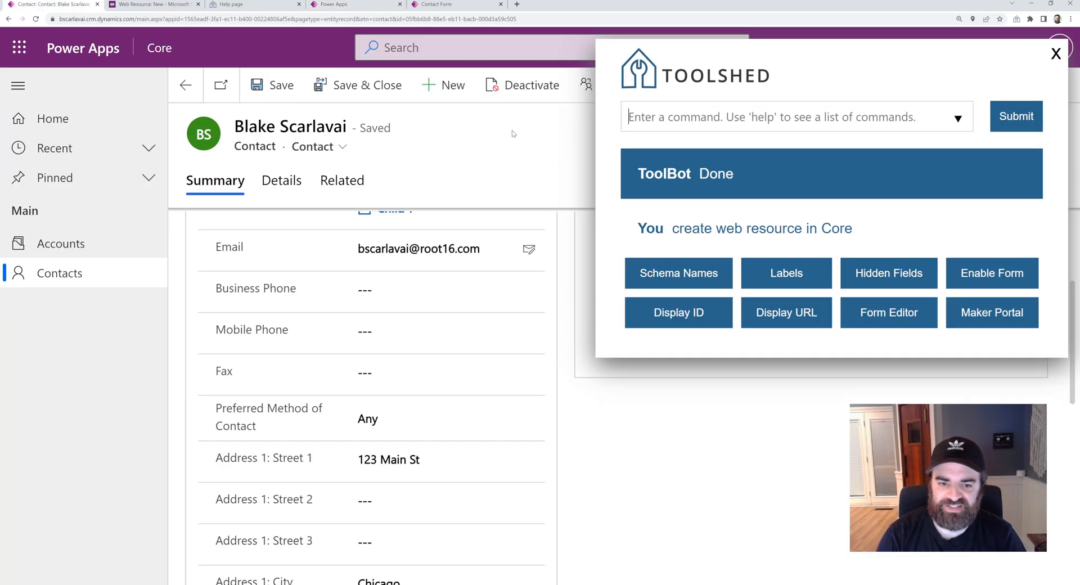
text(disable preview url)
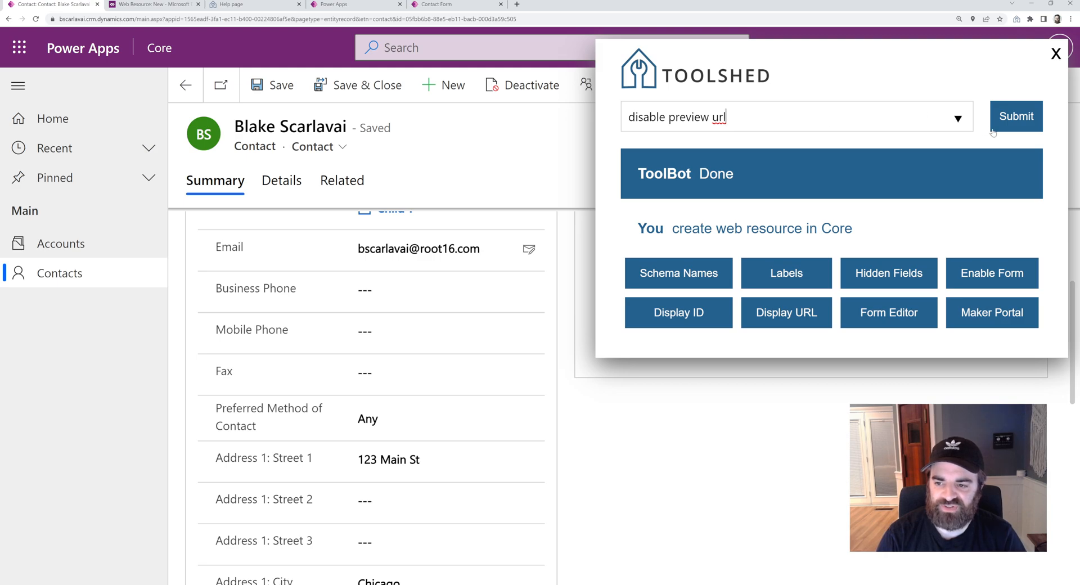
click(1015, 116)
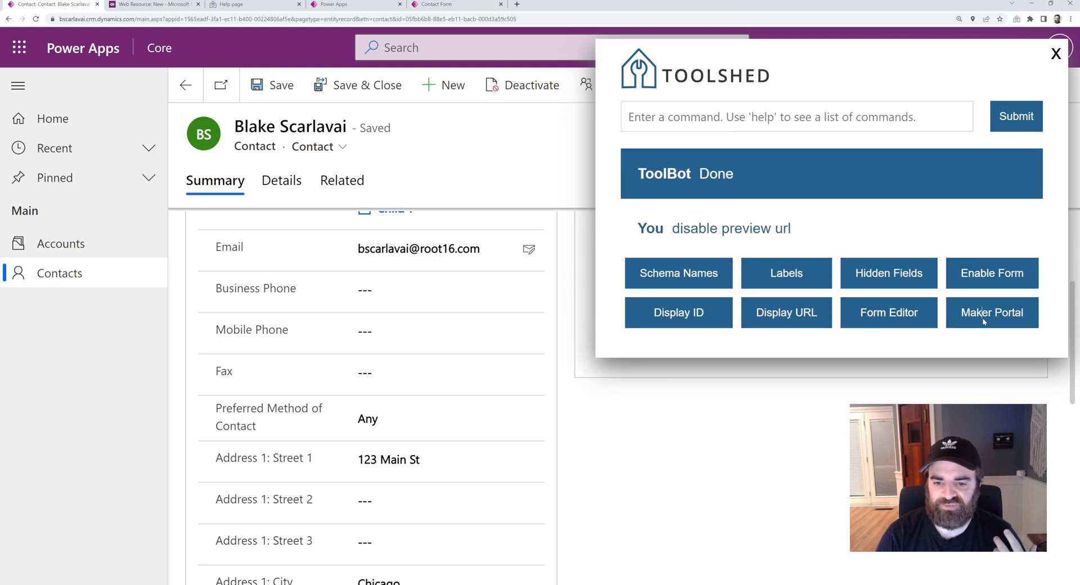
click(991, 312)
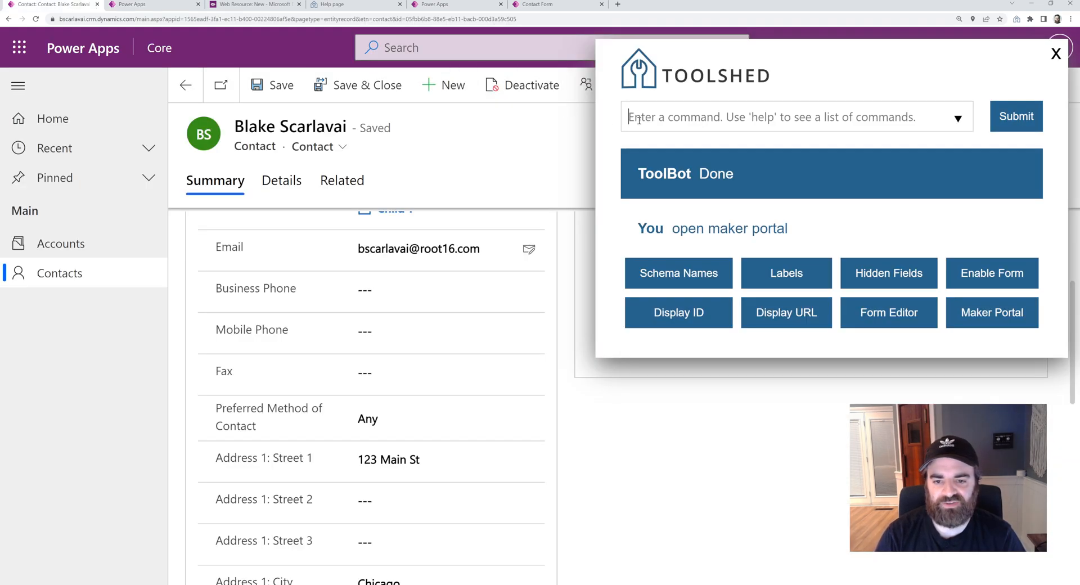
mouse_move(510, 175)
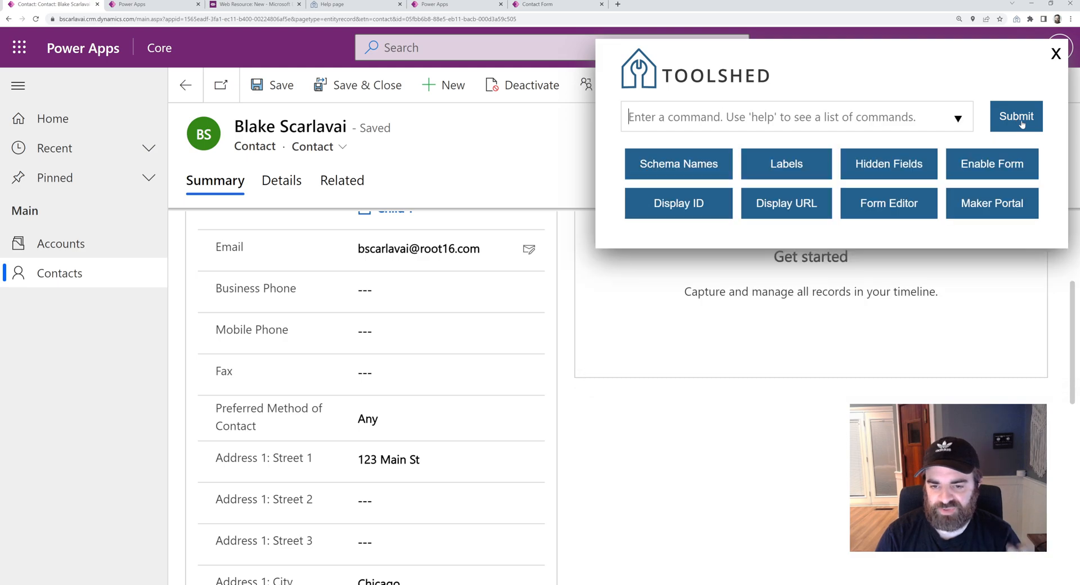
click(1016, 116)
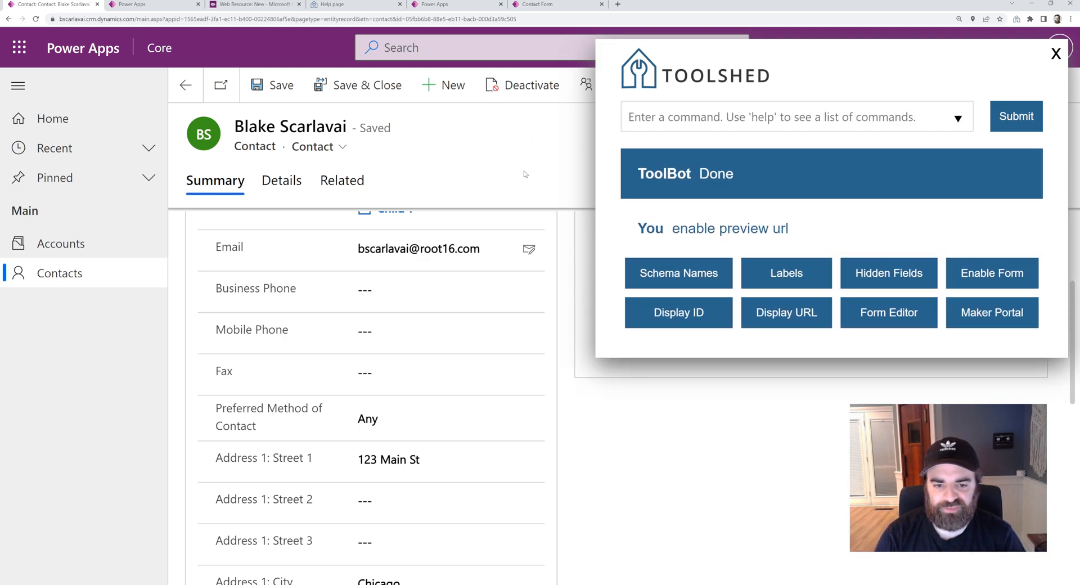
- Run Toolshed's 'get form summary' and 'get user info' commands
text(get form summary)
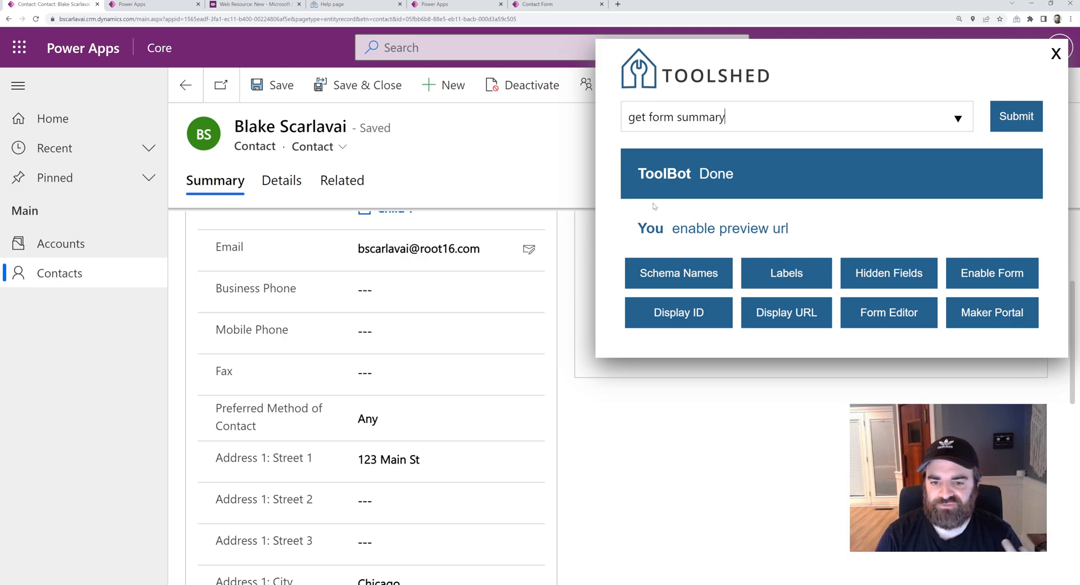
click(1014, 116)
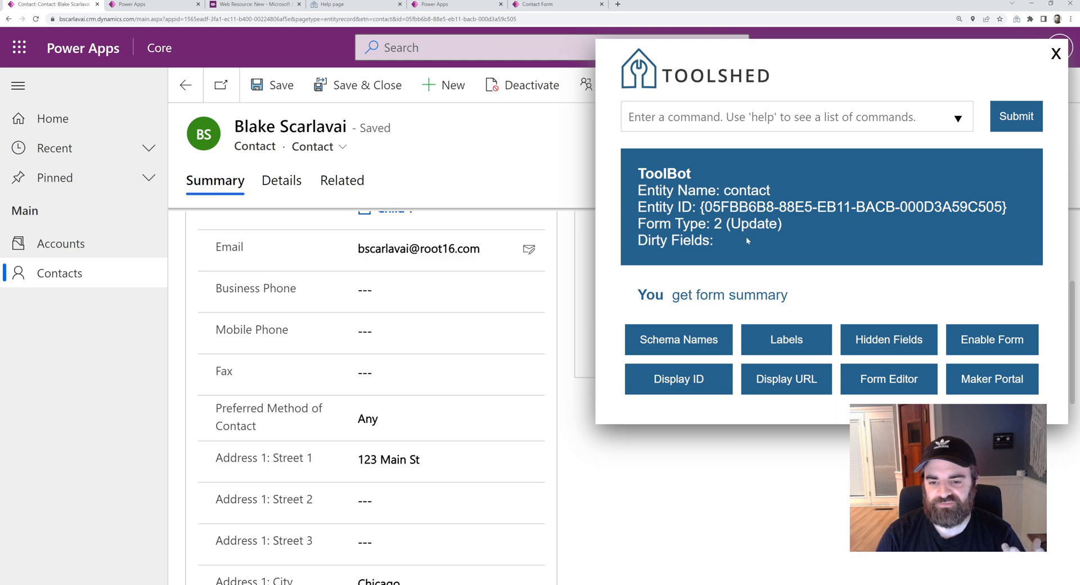
mouse_move(755, 184)
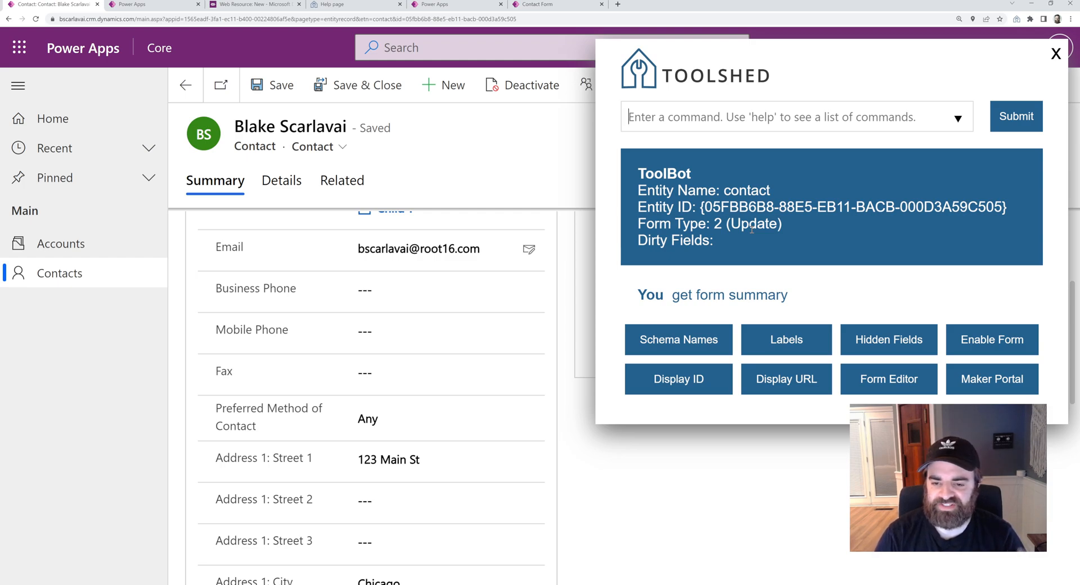
mouse_move(1030, 62)
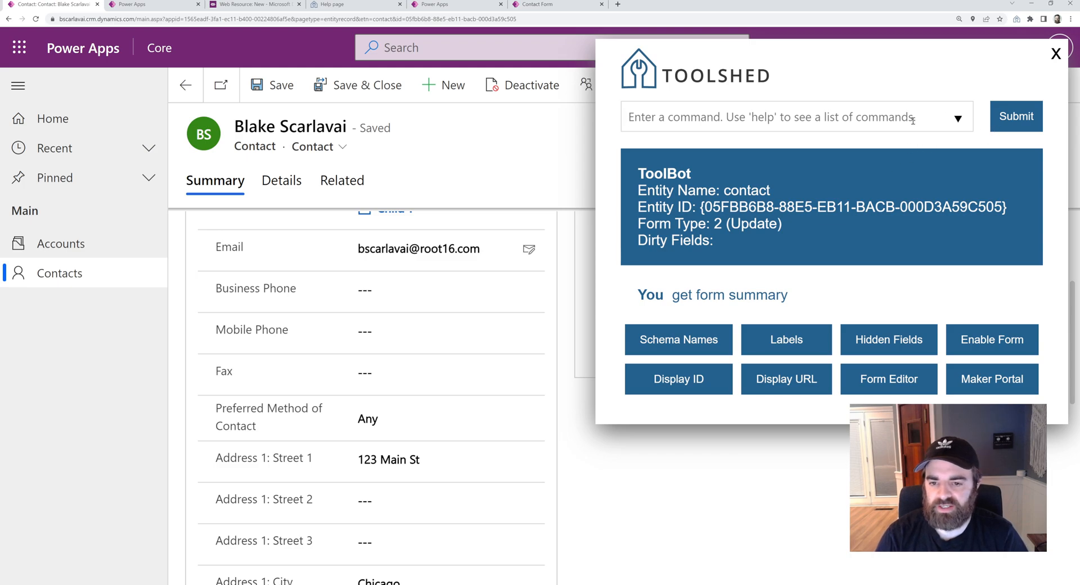
text(get user info)
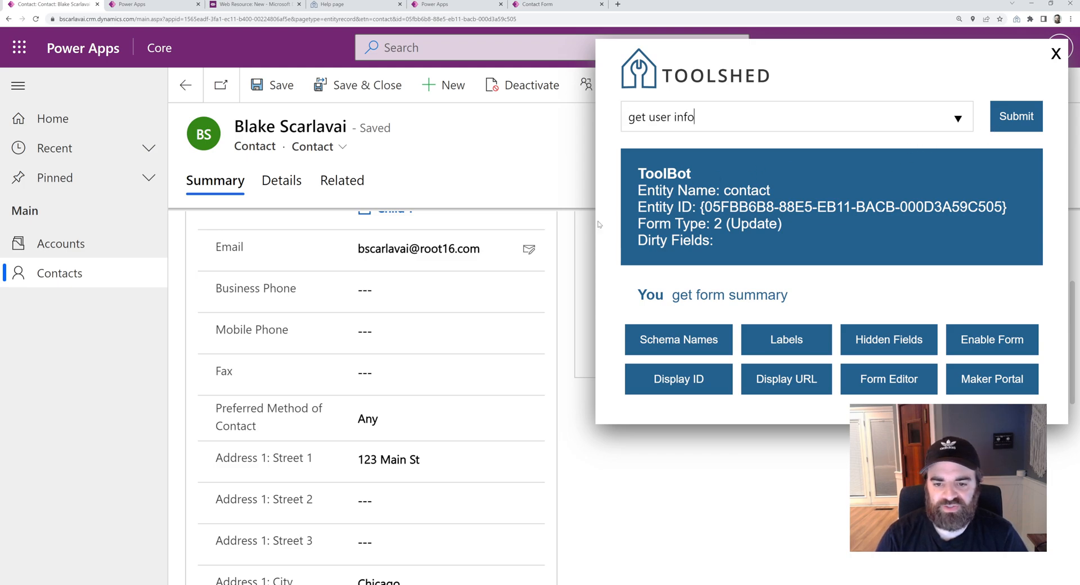
click(1015, 116)
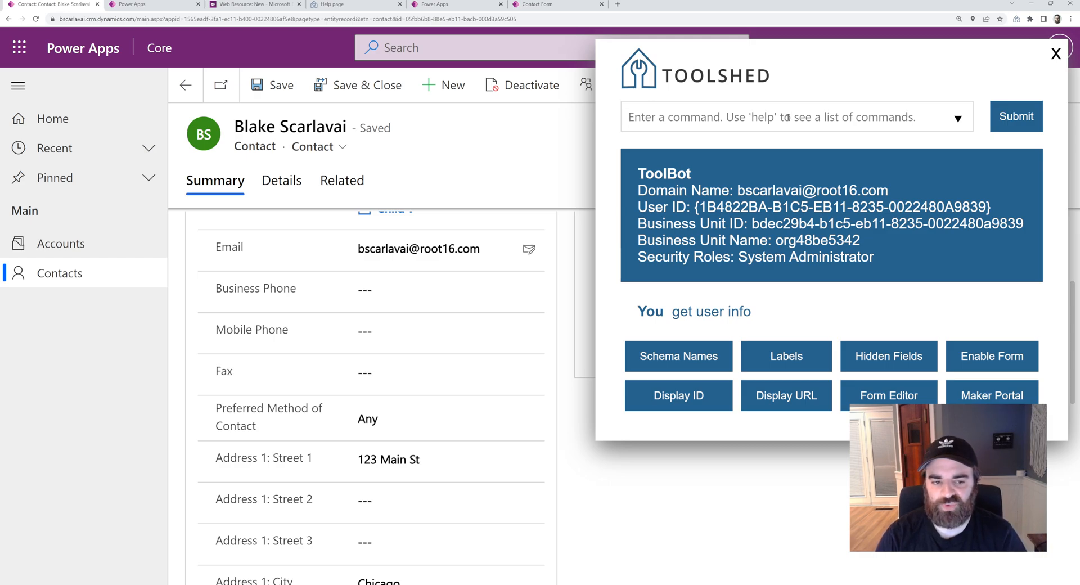
mouse_move(618, 216)
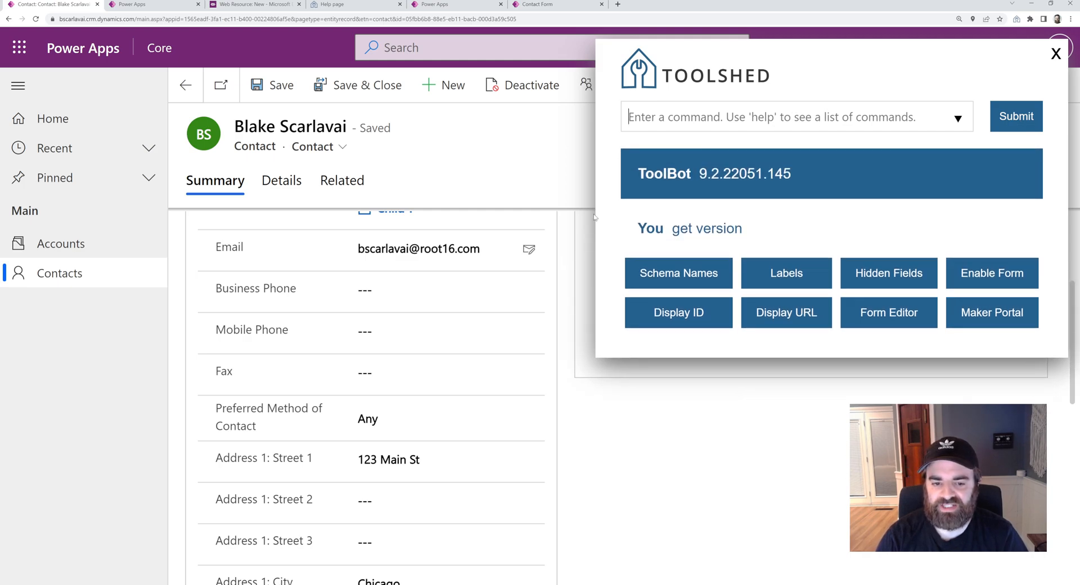
- Open a blank new Account form with 'go to account'
text(go to TABLE)
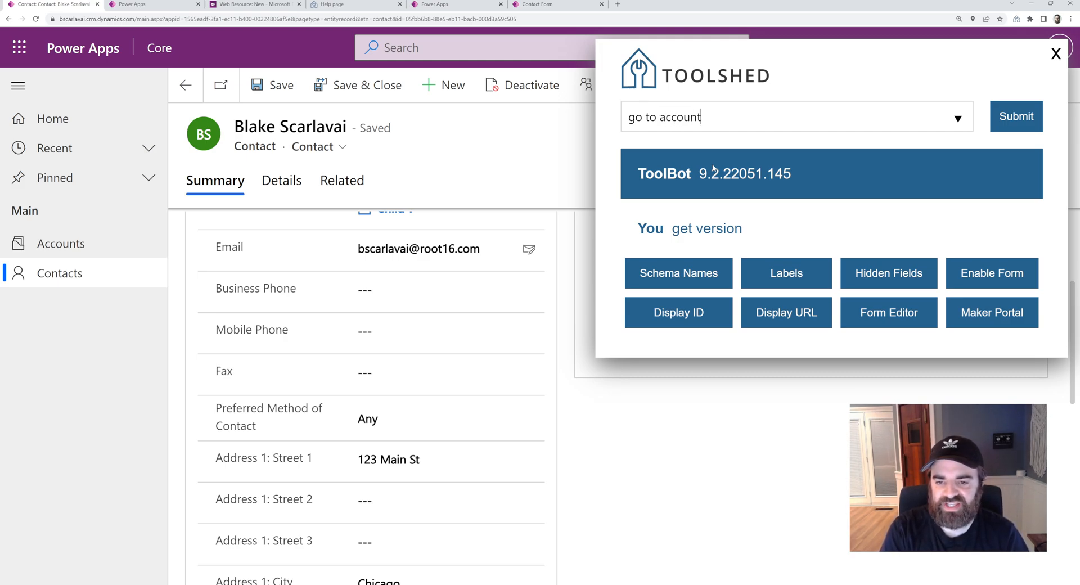
click(1015, 116)
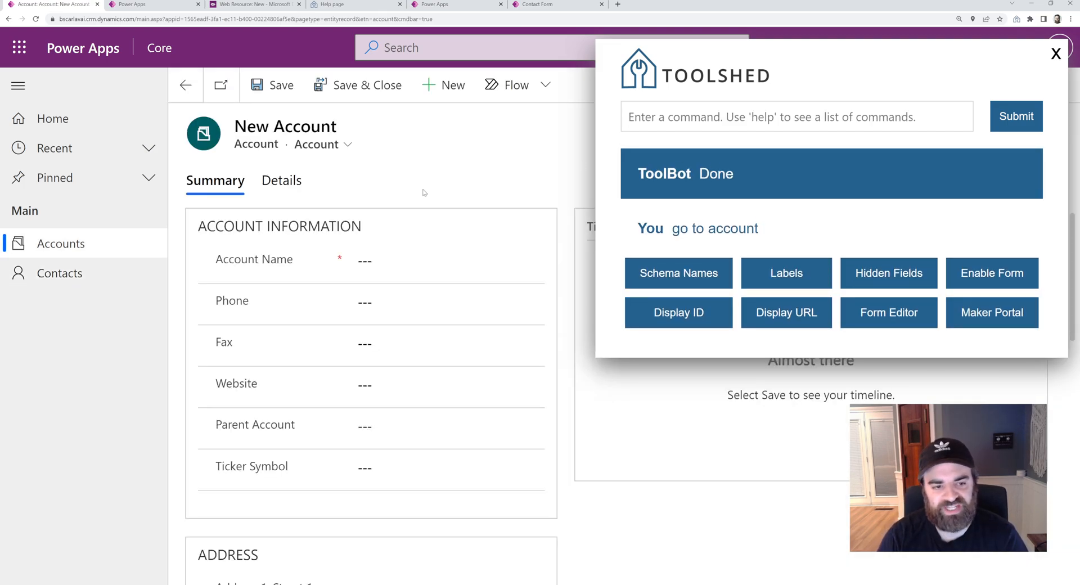
mouse_move(699, 159)
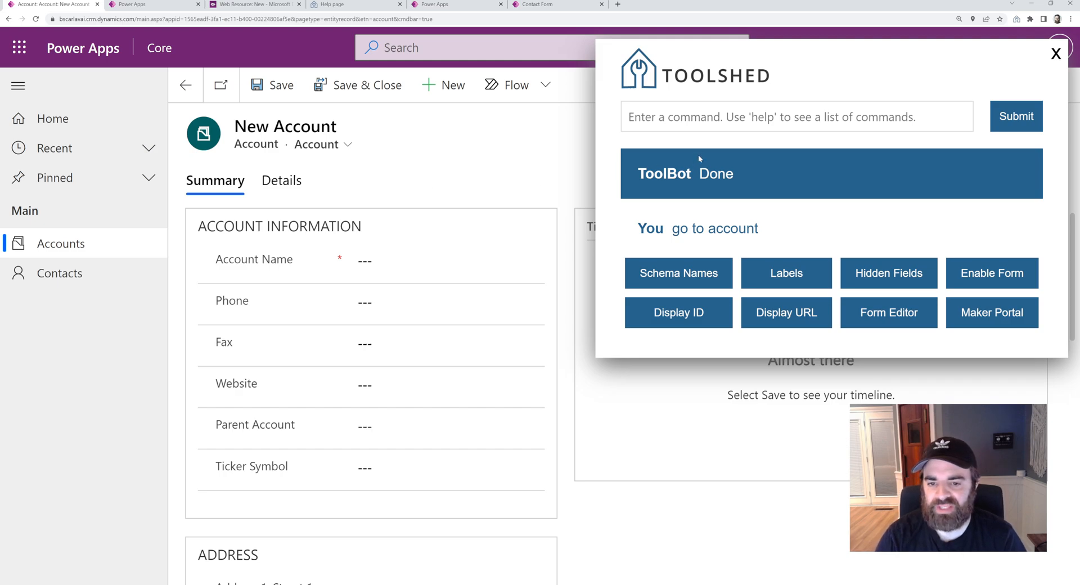
click(791, 117)
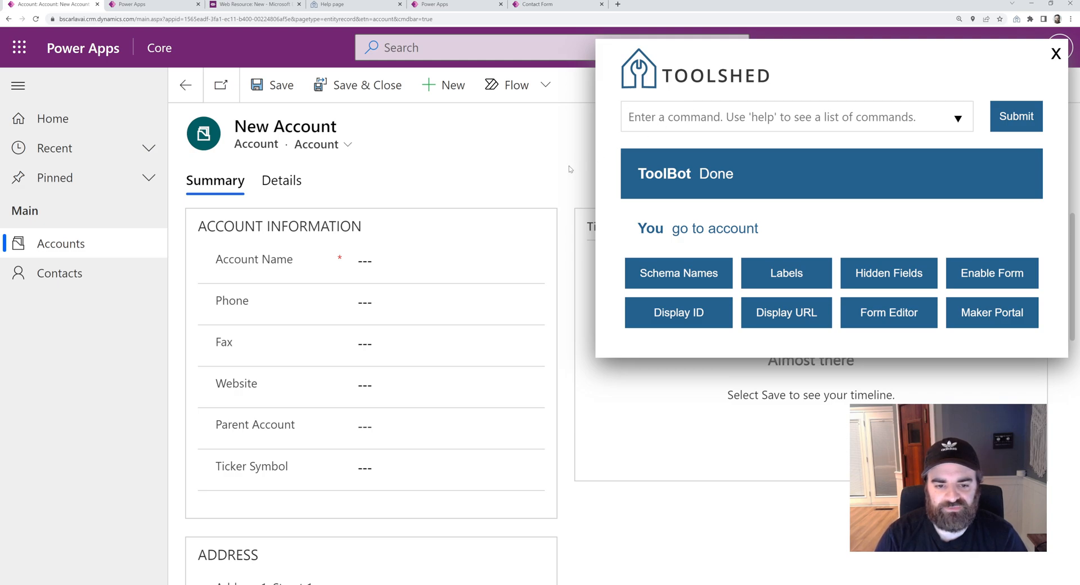
mouse_move(527, 202)
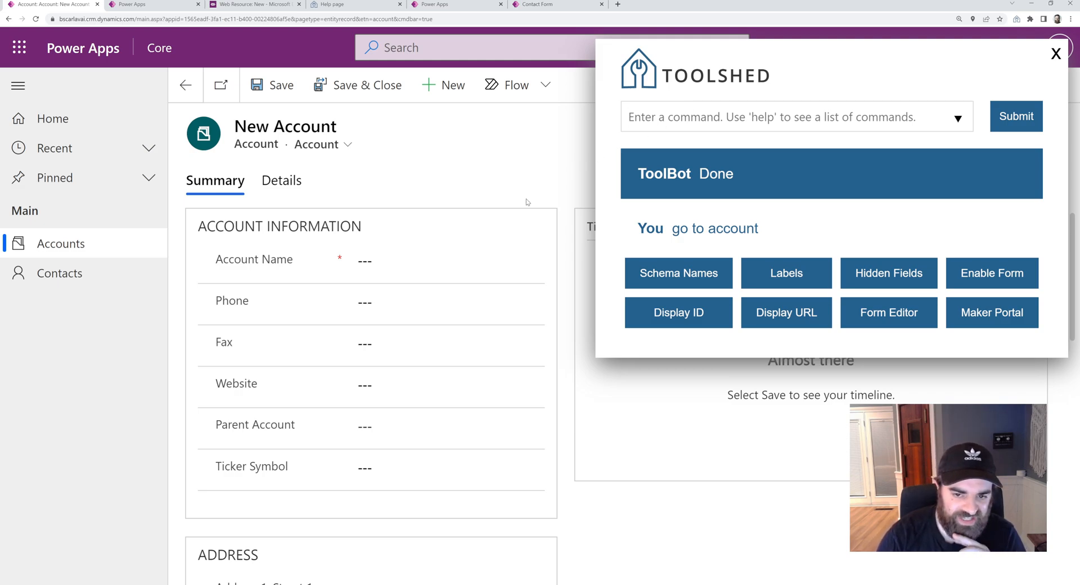
- Enter 'fill form' in Toolshed to populate the Account form with sample data
text(fill form)
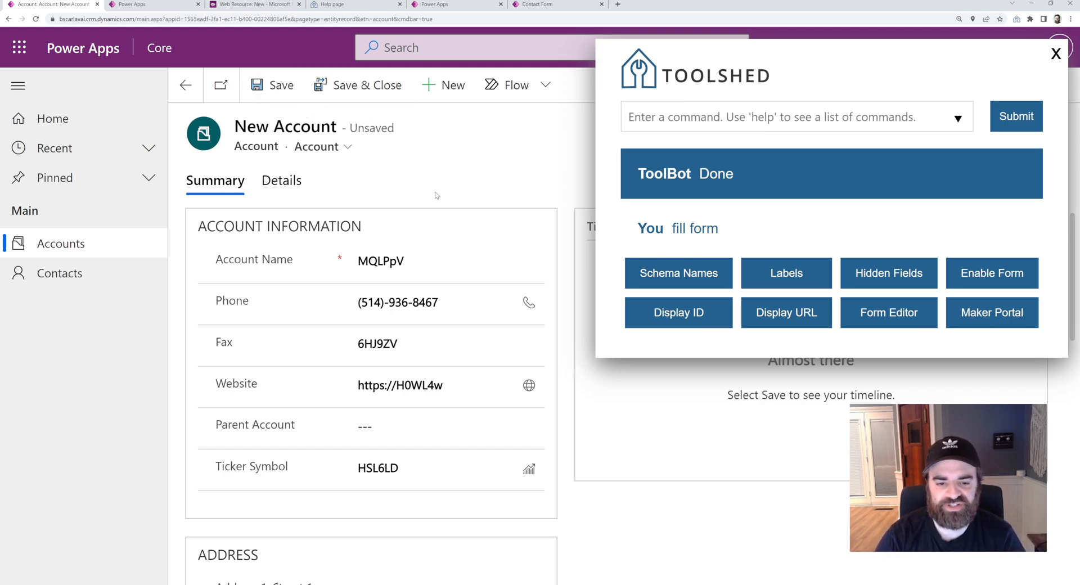
mouse_move(516, 230)
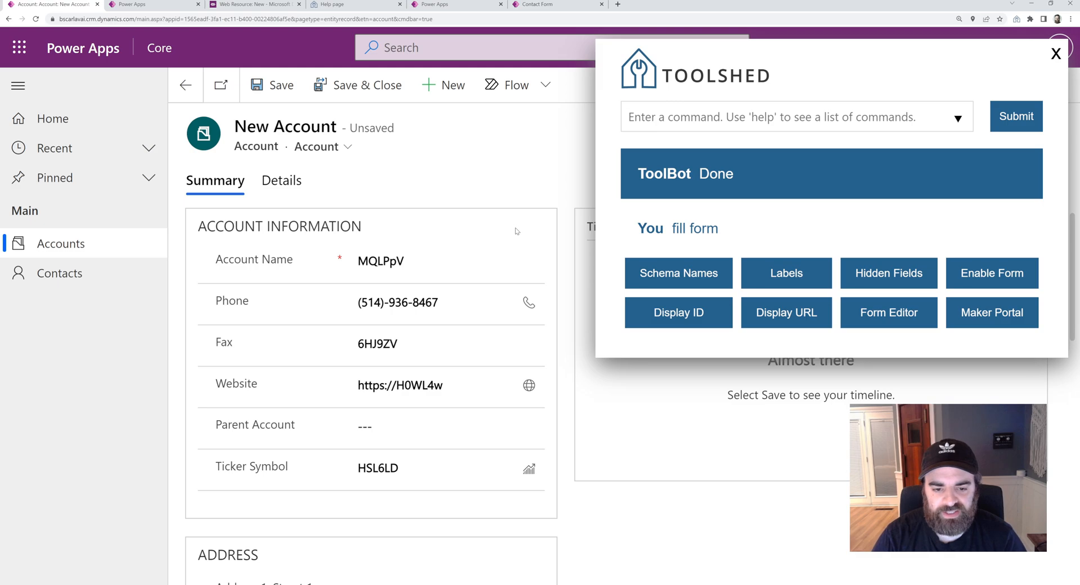
mouse_move(522, 263)
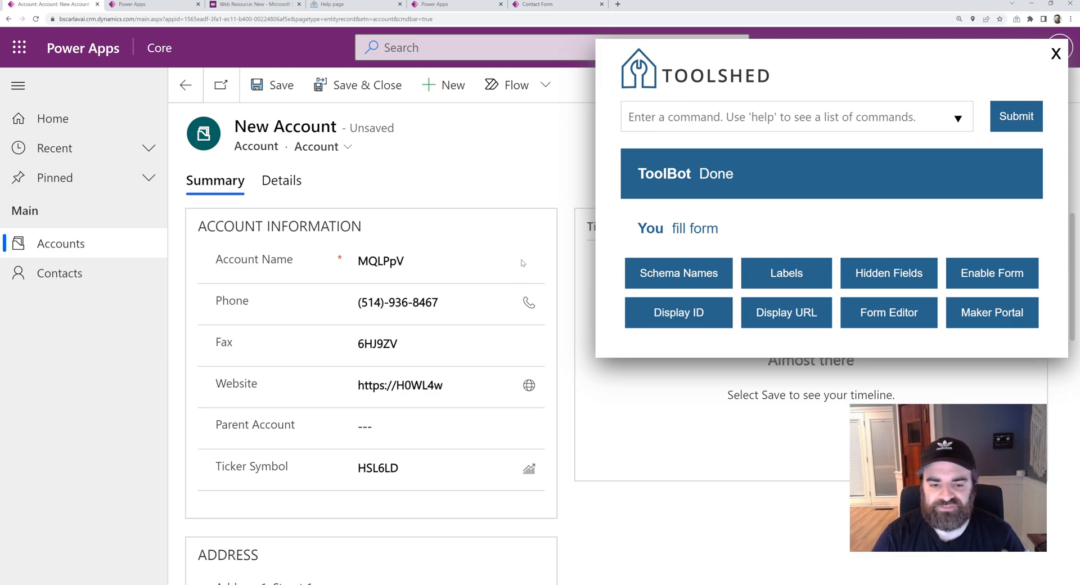
- Open the admin center and apps, run All Tests in diagnostics, and return to the account tab
text(open admin center)
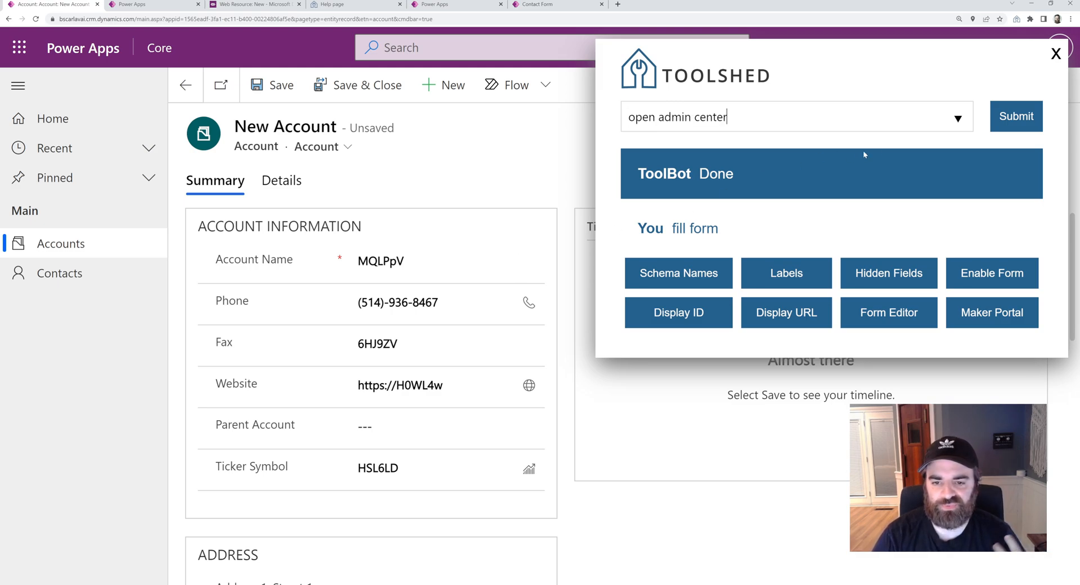
click(1015, 116)
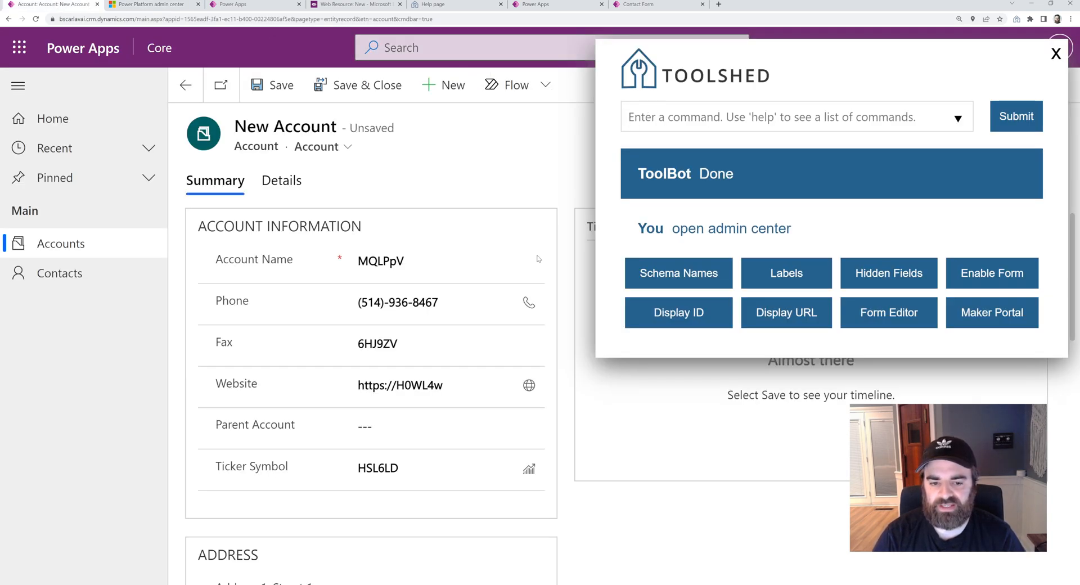
text(open apps)
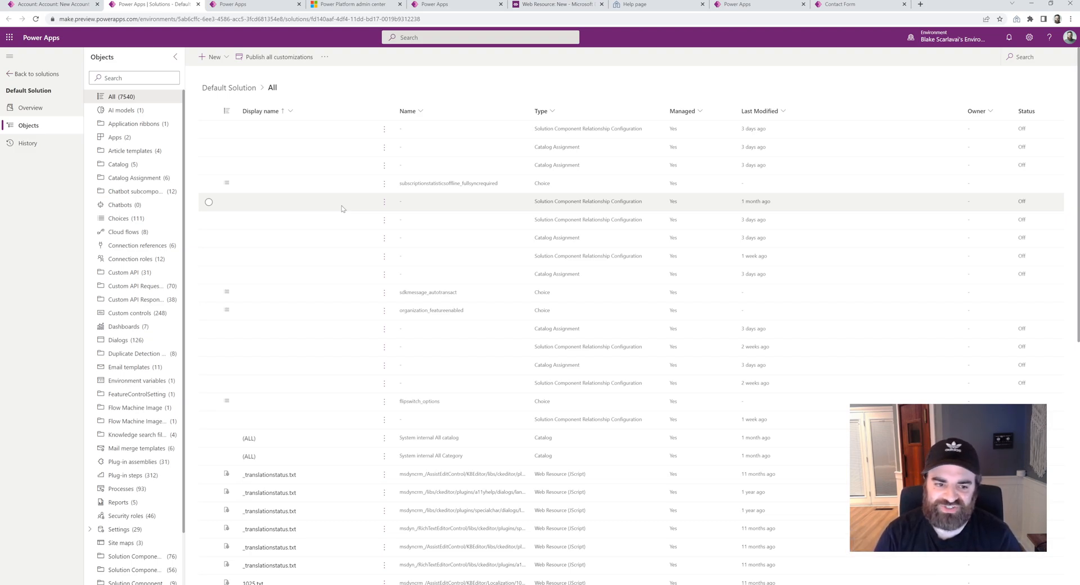
mouse_move(260, 194)
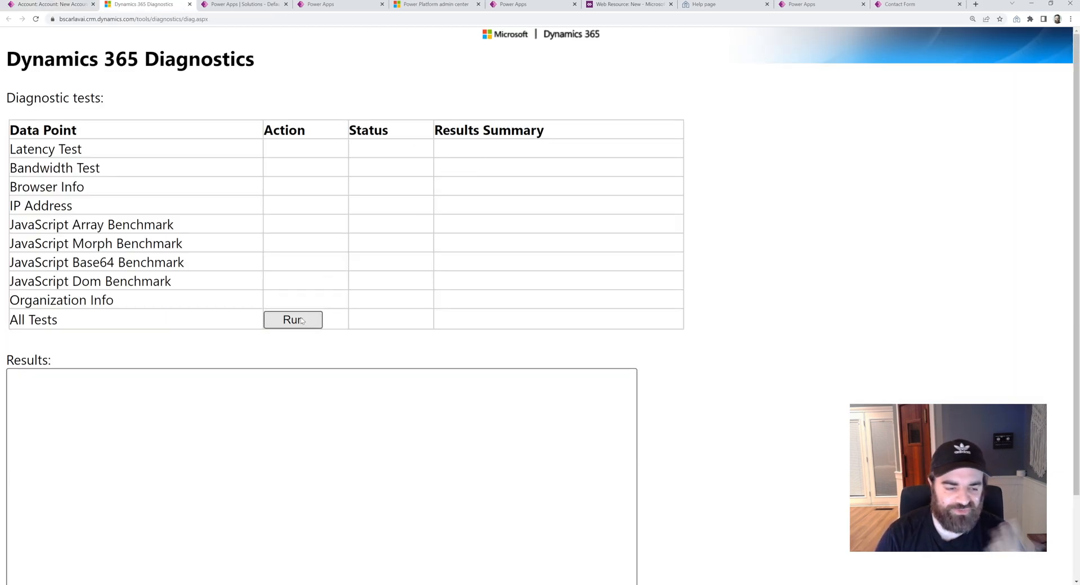
click(291, 319)
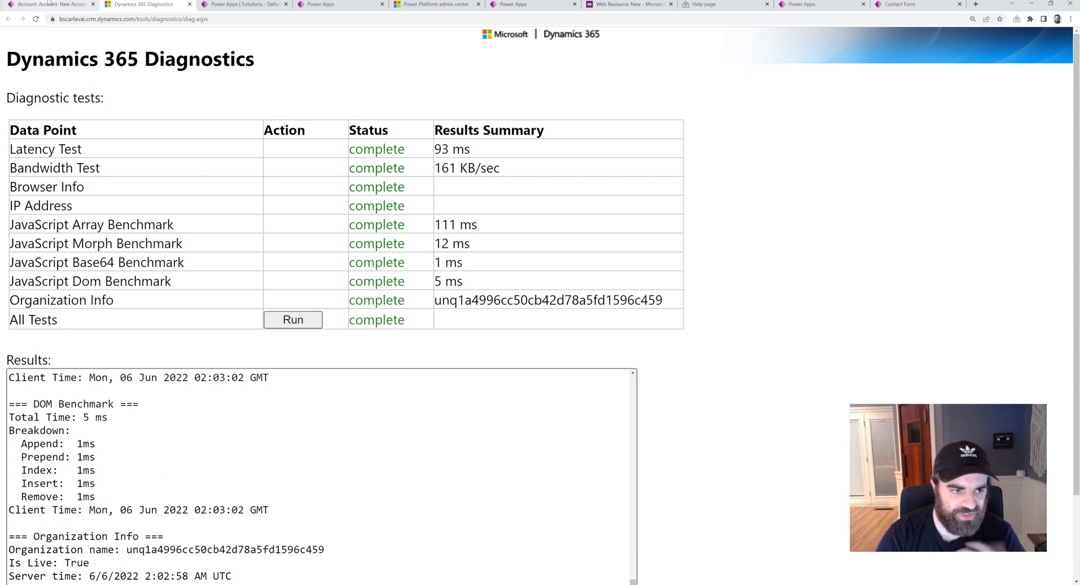
click(48, 4)
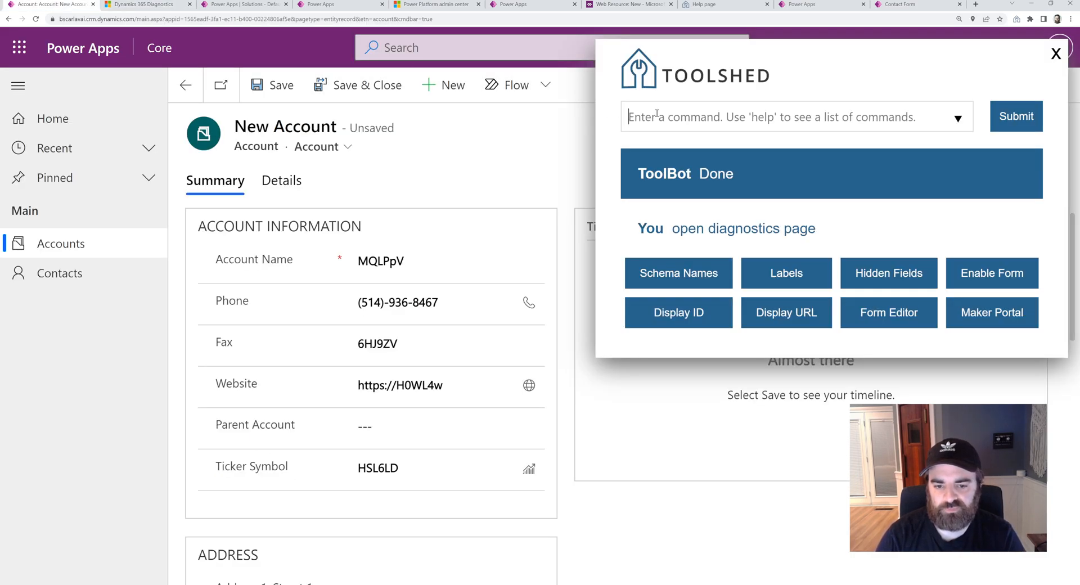
mouse_move(546, 372)
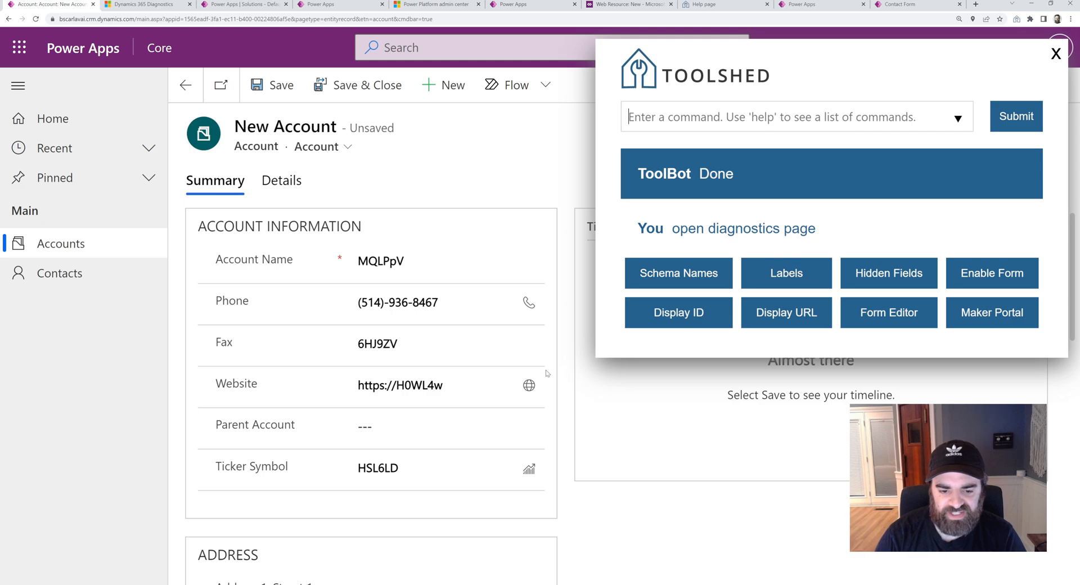
- Enter 'open account in default solution' in Toolshed
text(open TABLE in default solution)
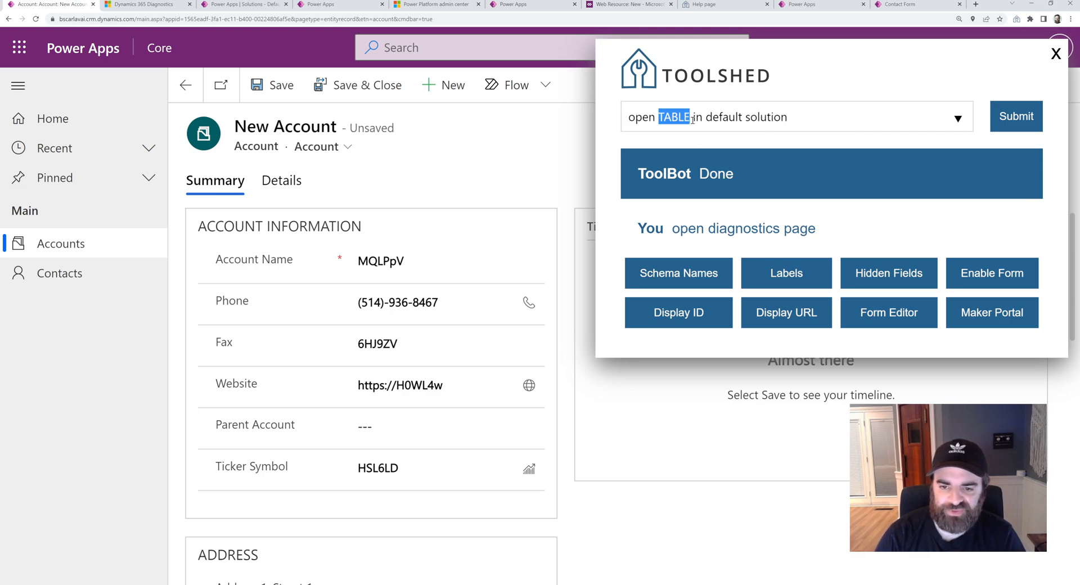
text(account)
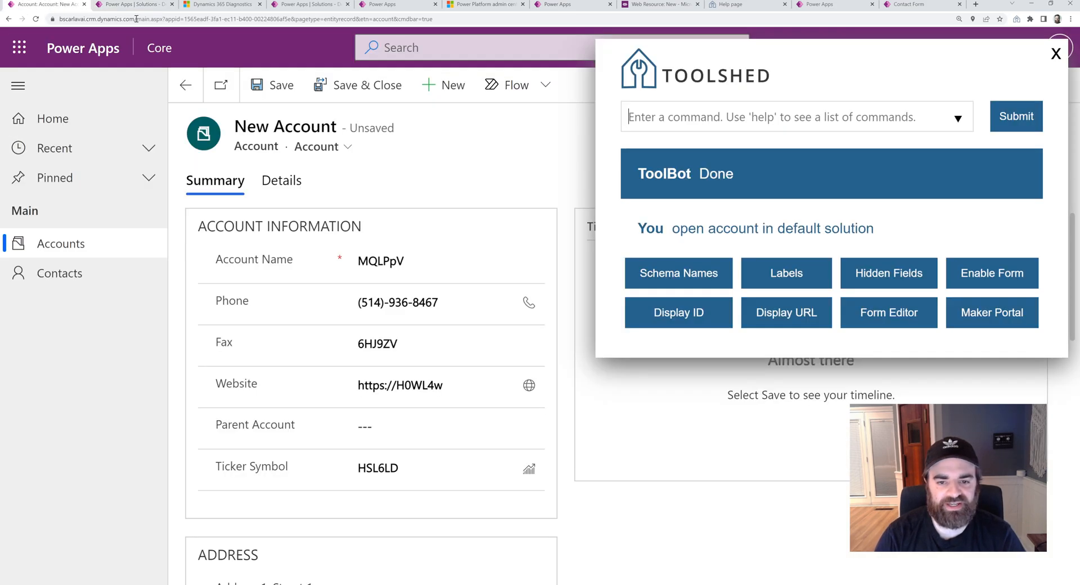
mouse_move(520, 337)
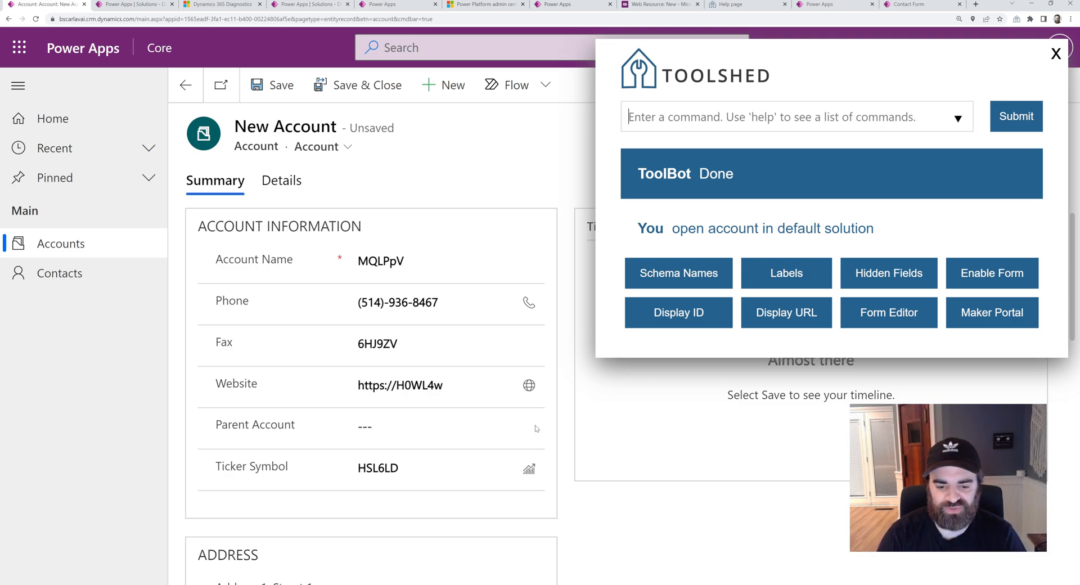
mouse_move(540, 395)
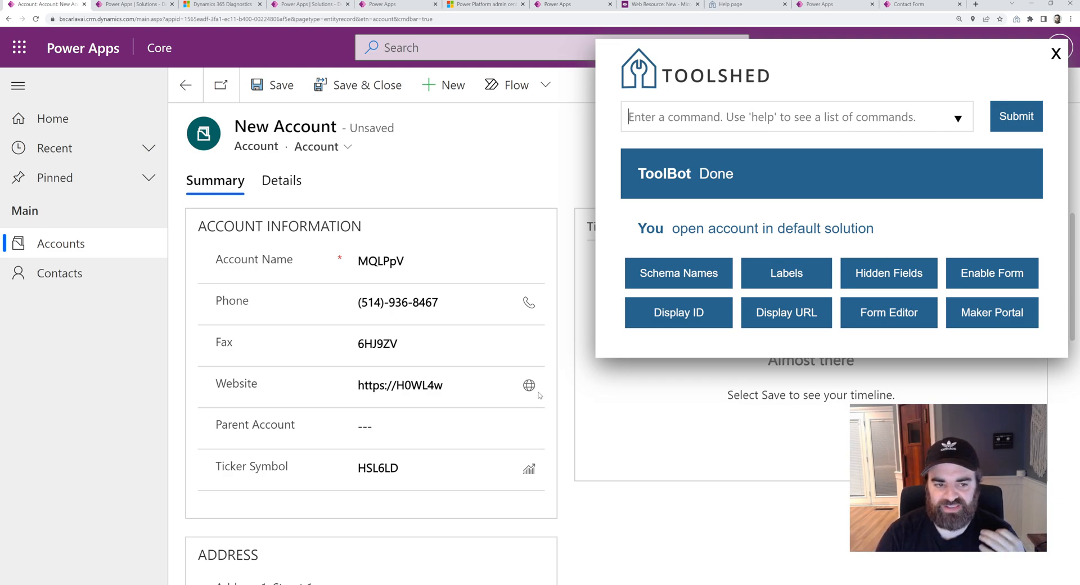
mouse_move(527, 415)
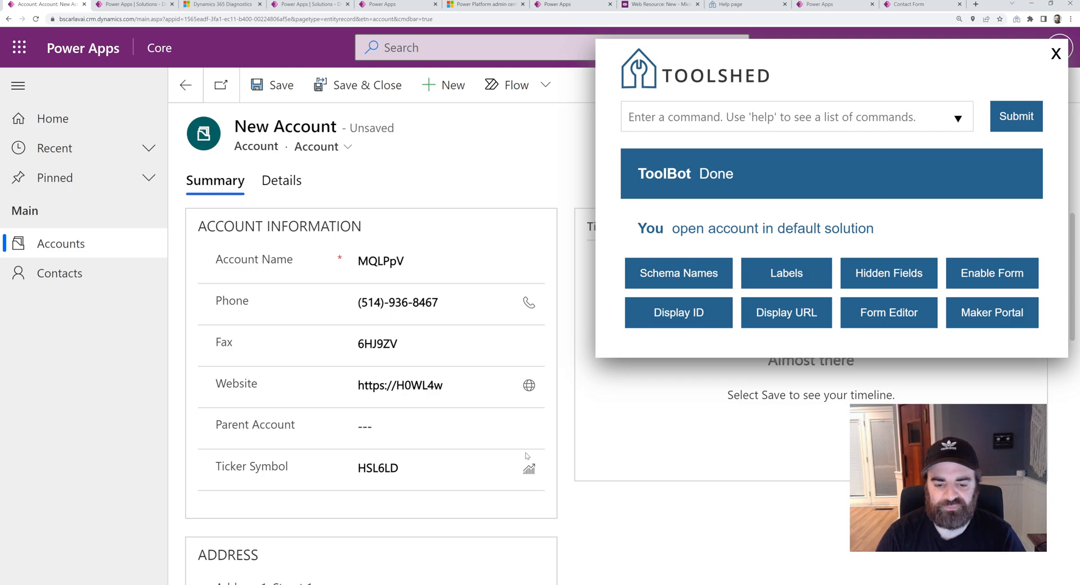
- Submit the FetchXML query <fetch><entity name='account'></entity></fetch> on account
text(query FETCHXML on TABLE)
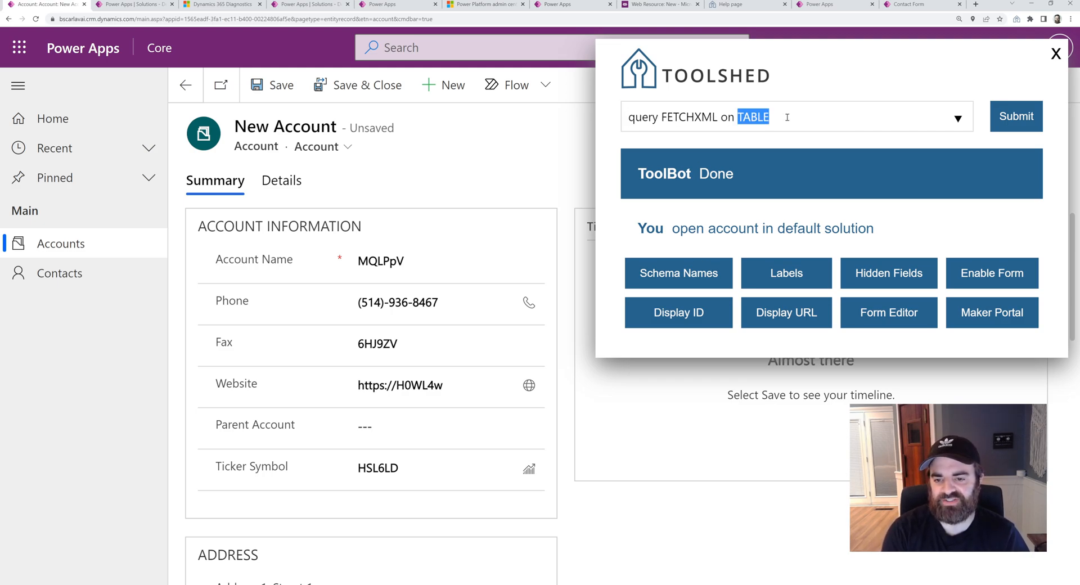
text(account)
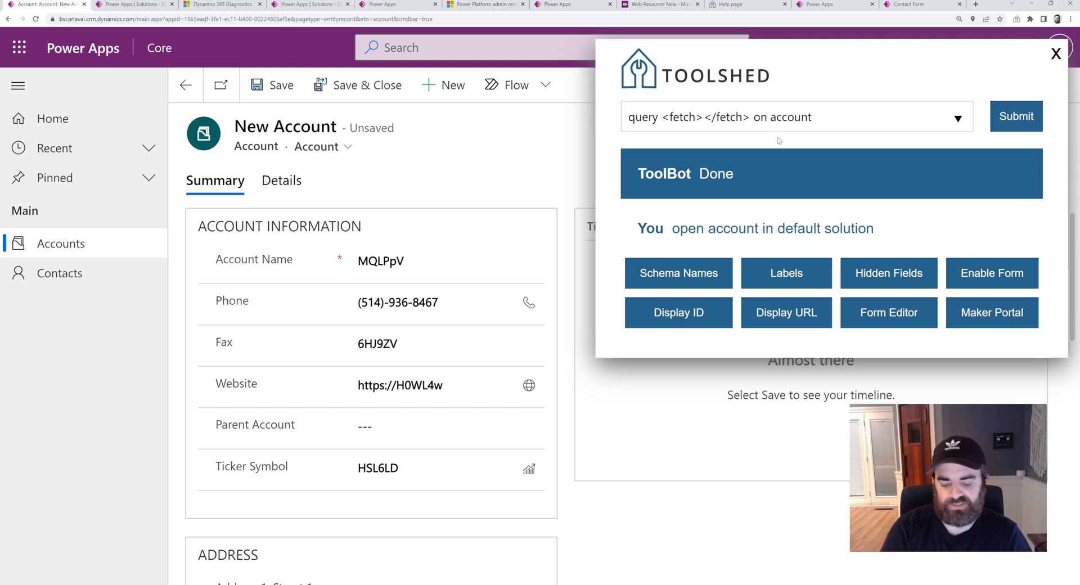
text(<entity name>)
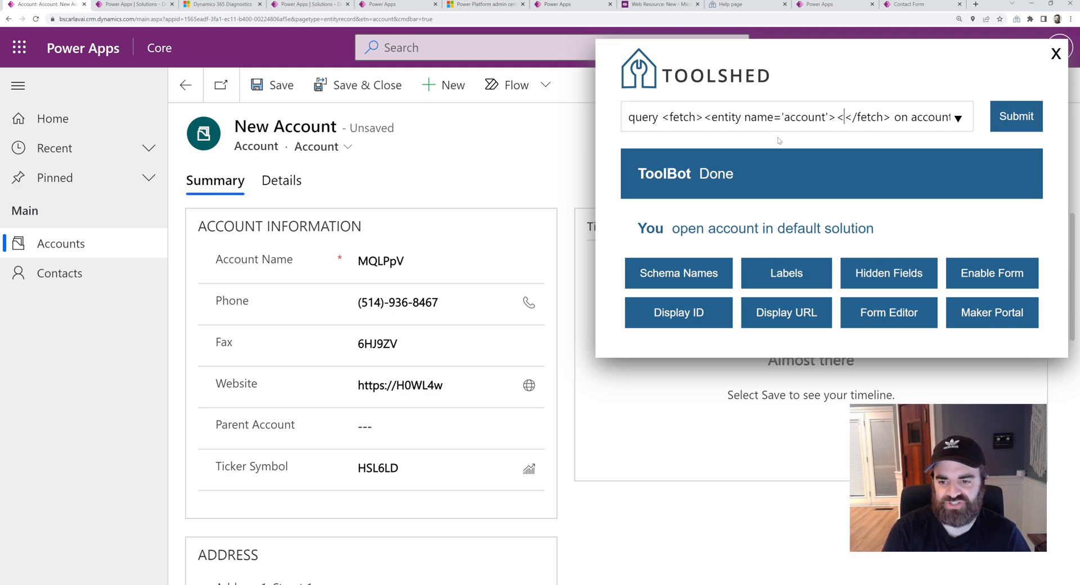
text(</entity>)
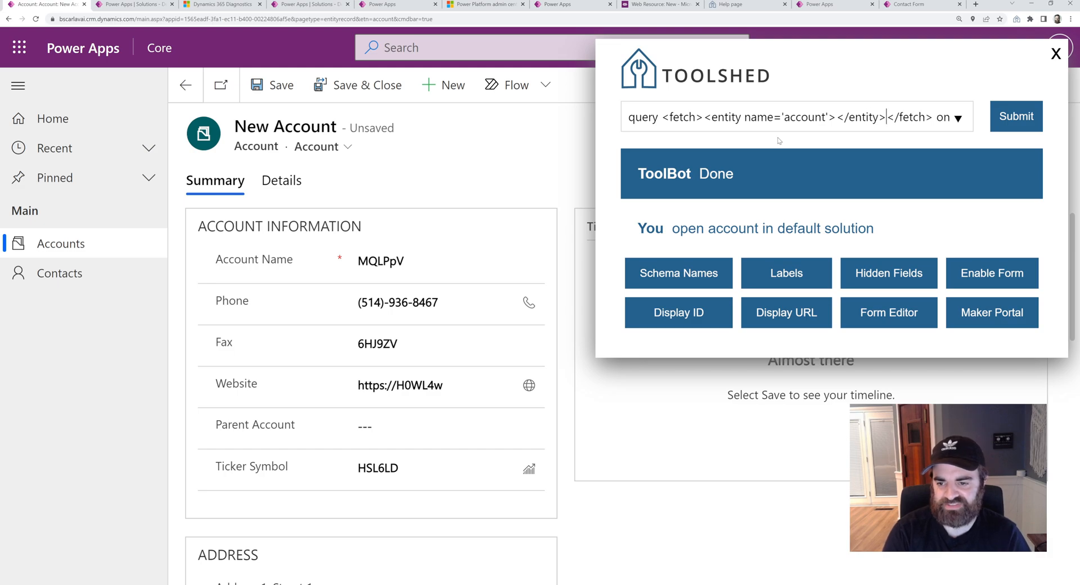
click(1015, 116)
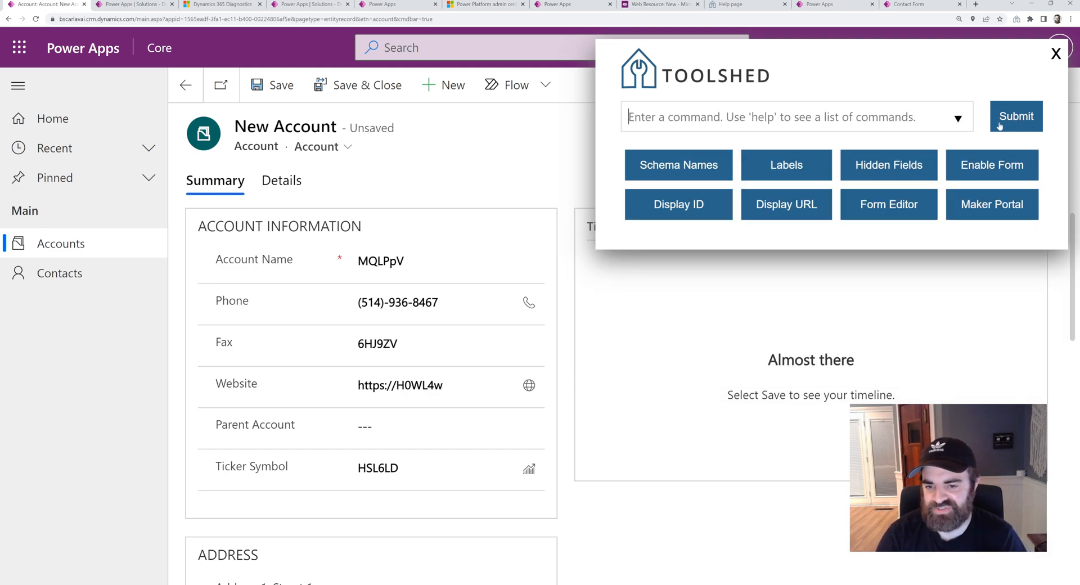
click(1015, 115)
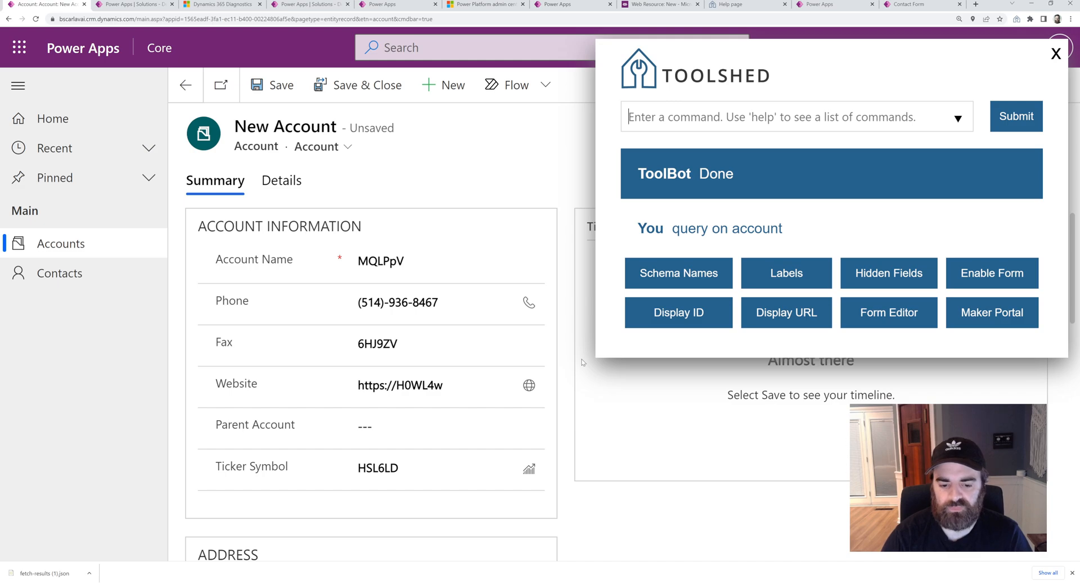
mouse_move(539, 448)
text(retrieve COLUMN from TABLE where COLUMN is VALUE)
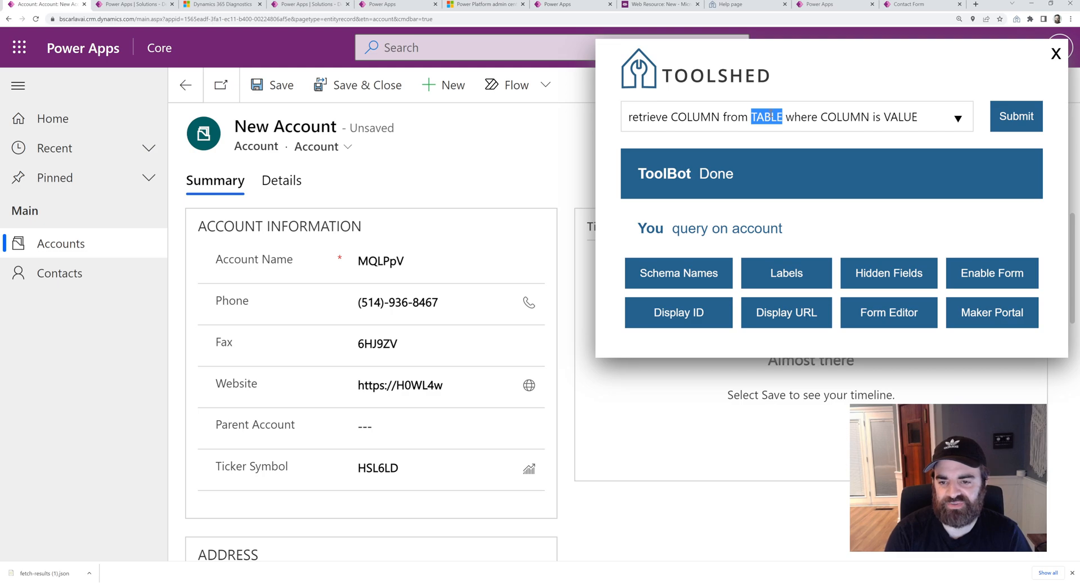
- Query Toolshed for the firstname of the contact whose last name is 'scarlavai'
text(contact)
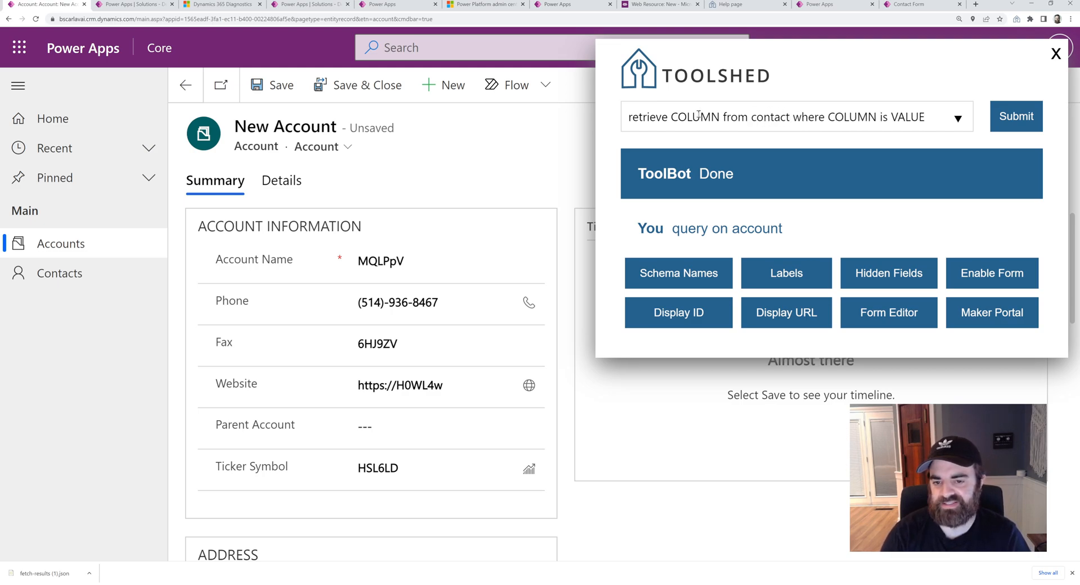
double_click(693, 116)
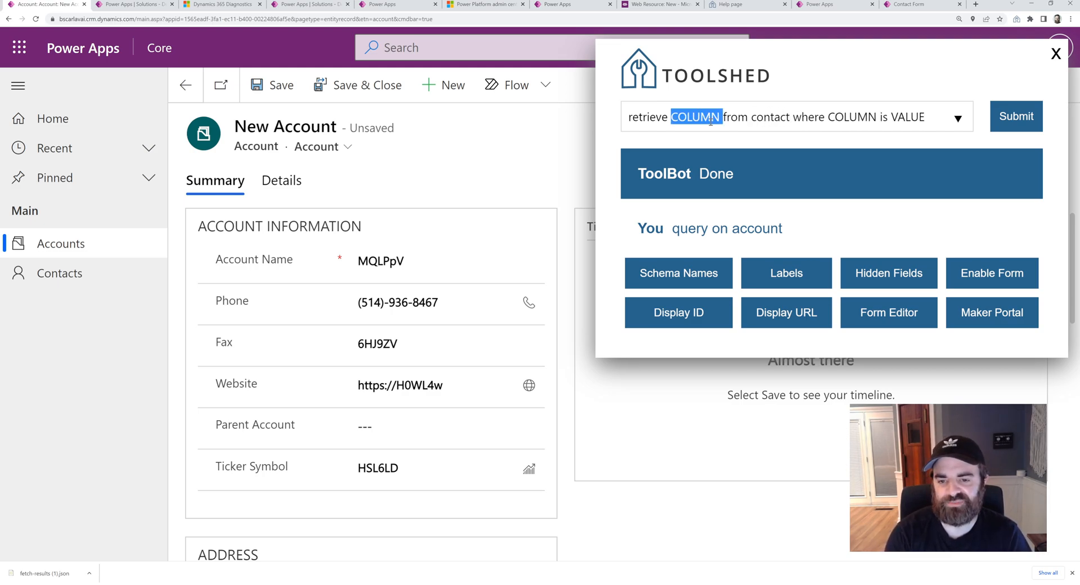
text(firstname)
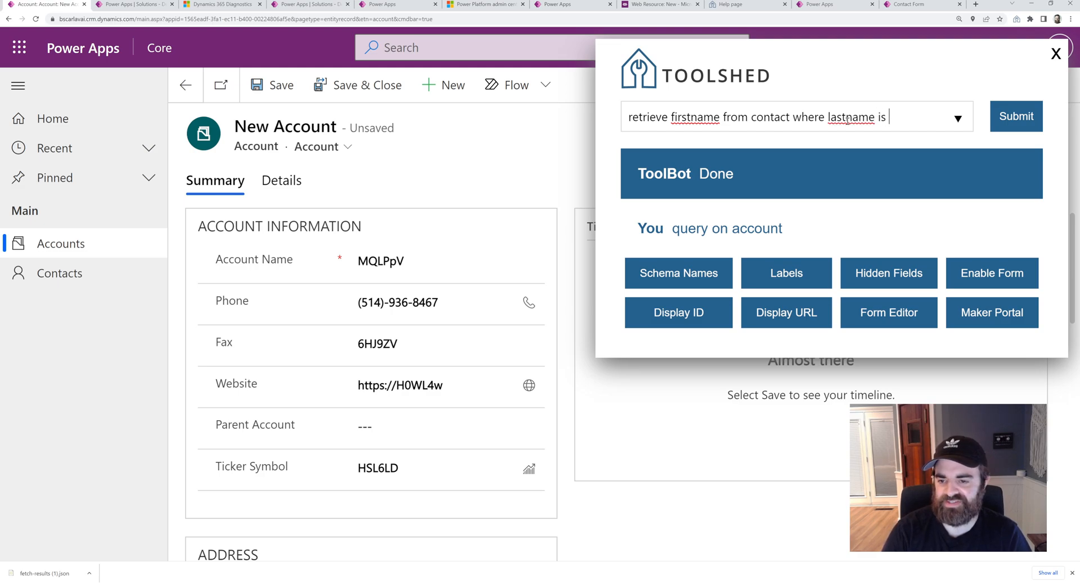
text(scarlavai)
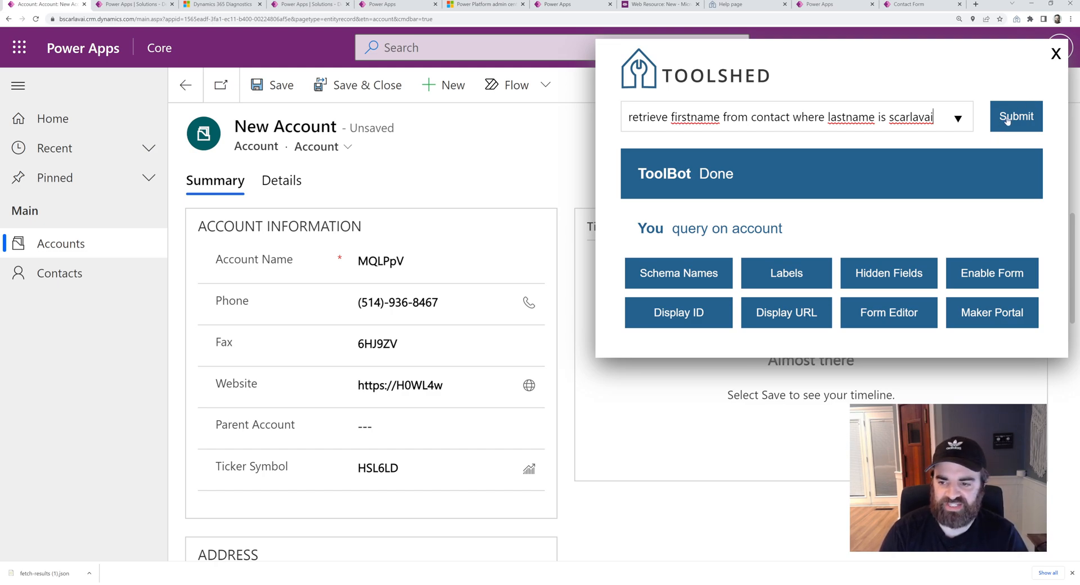
click(1015, 116)
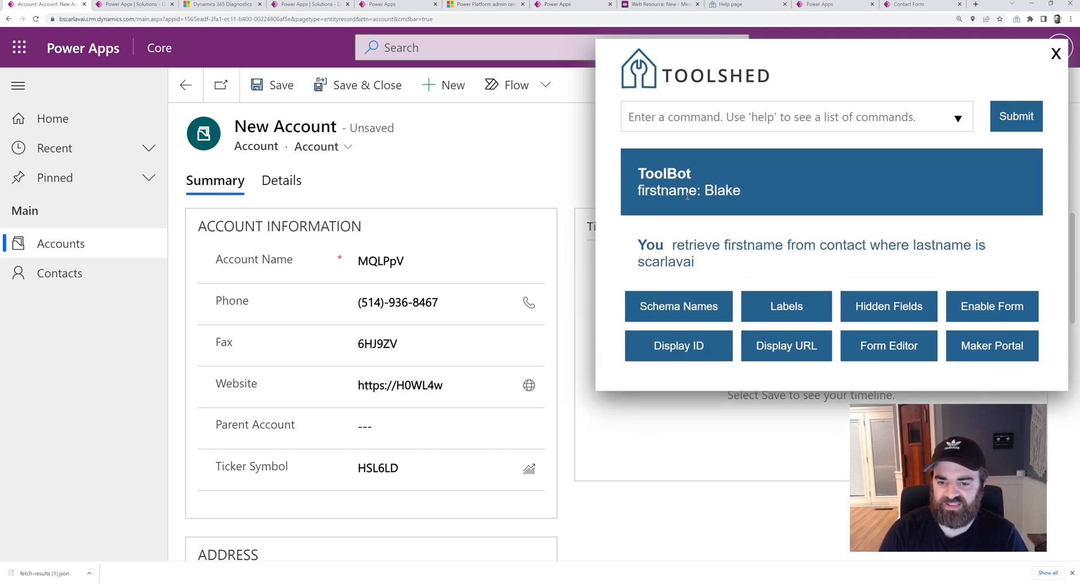
double_click(721, 190)
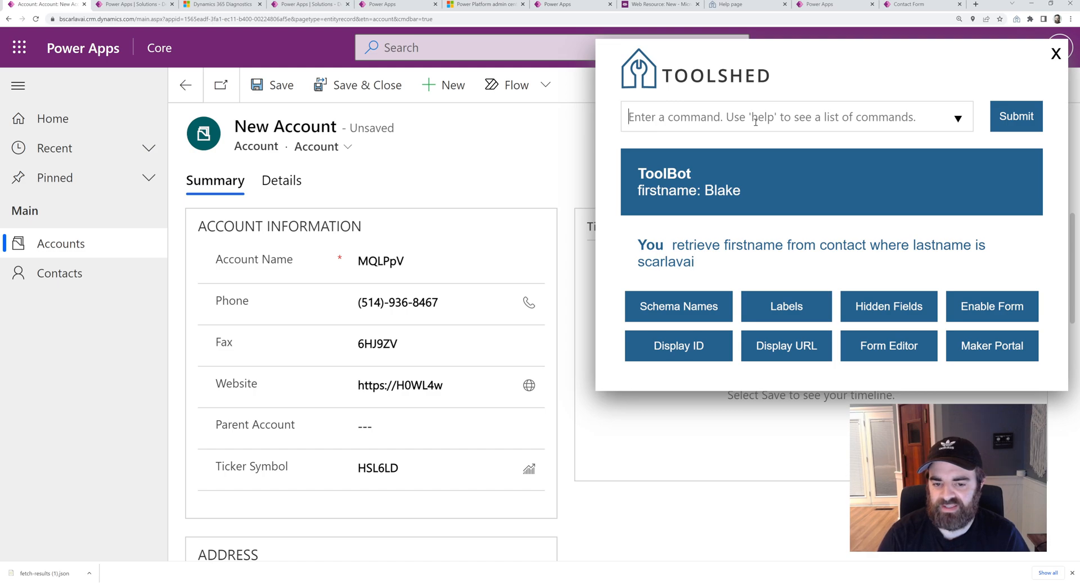
mouse_move(575, 359)
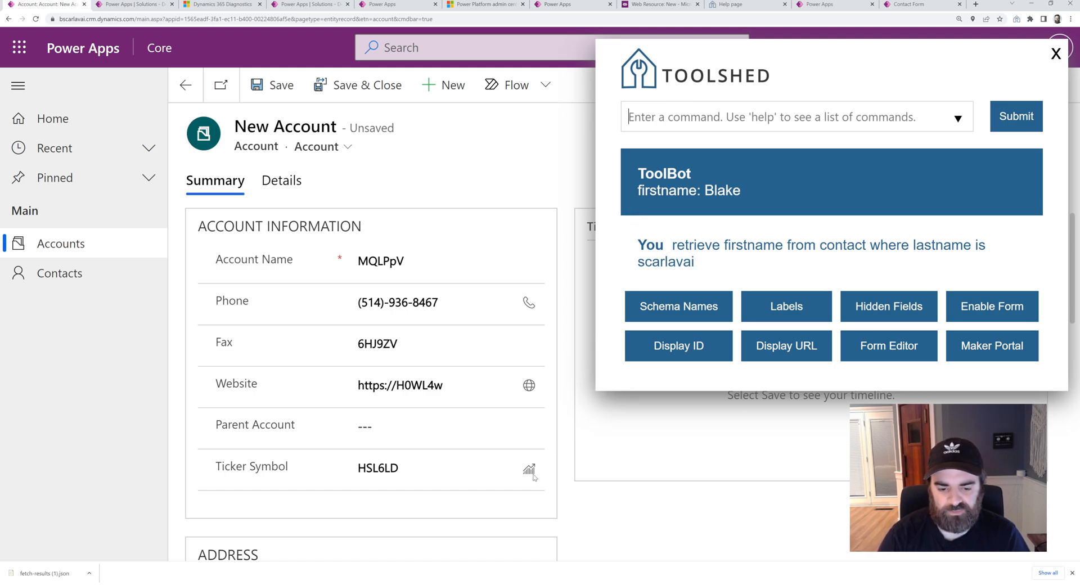
- Run the 'total account records' query in Toolshed, returning a count of 3
text(total TABLE records)
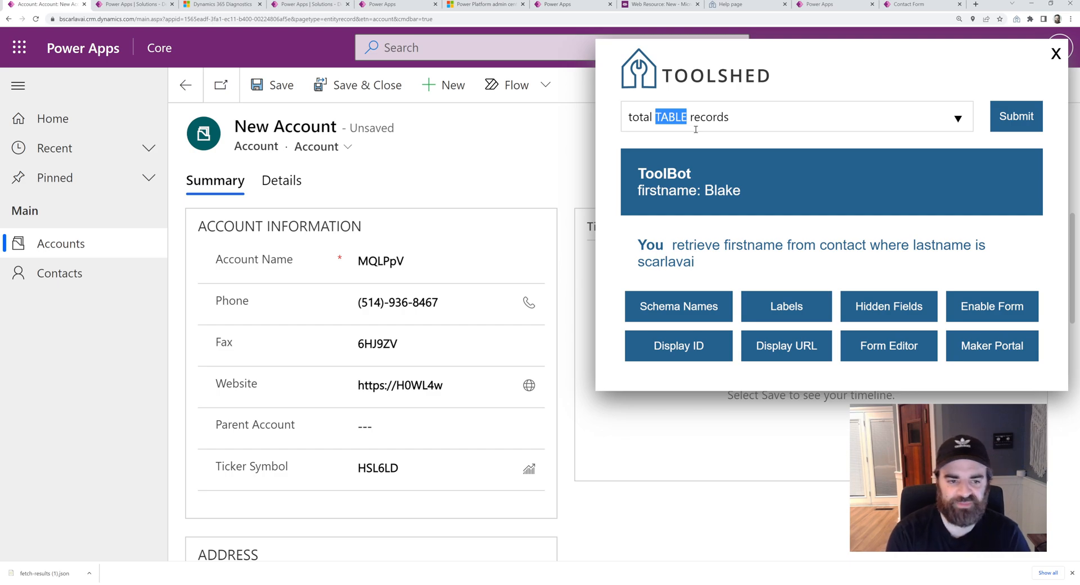
text(account)
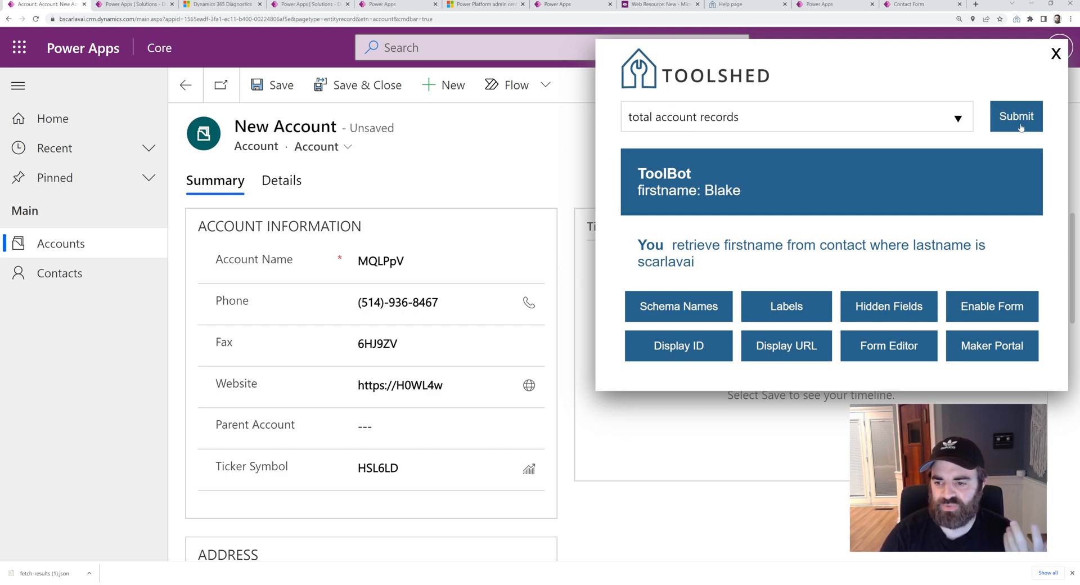
click(1016, 116)
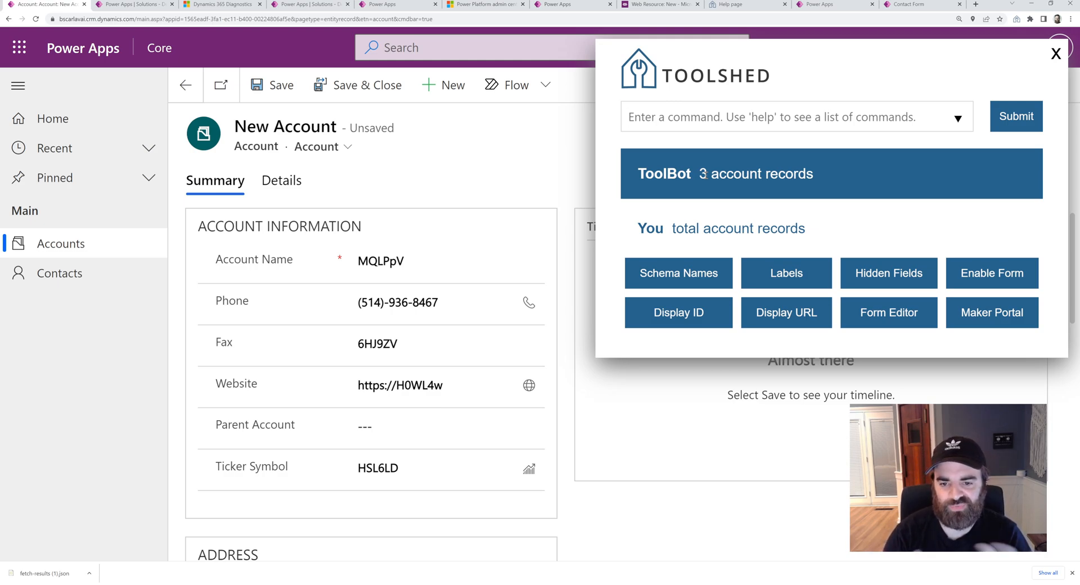
click(696, 116)
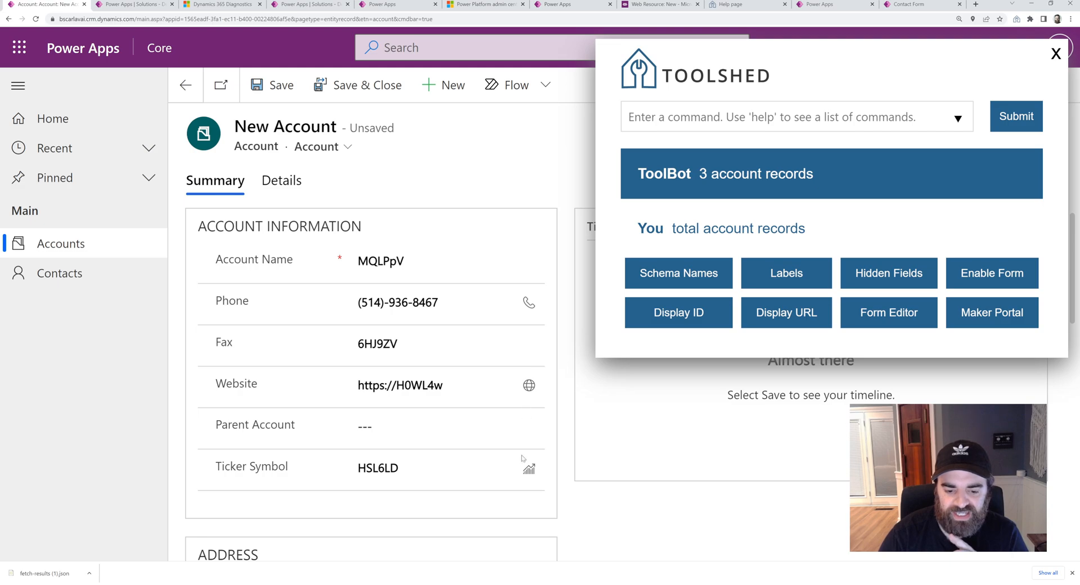
mouse_move(508, 530)
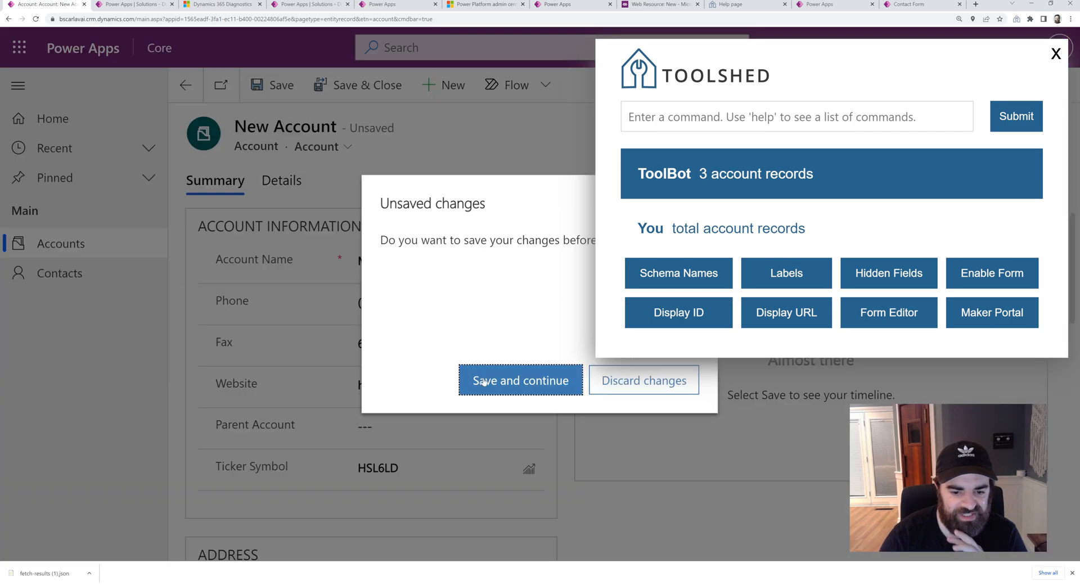
- Dismiss the Unsaved changes prompt to leave the new account form
click(642, 380)
text(update COLUMN to VALUE)
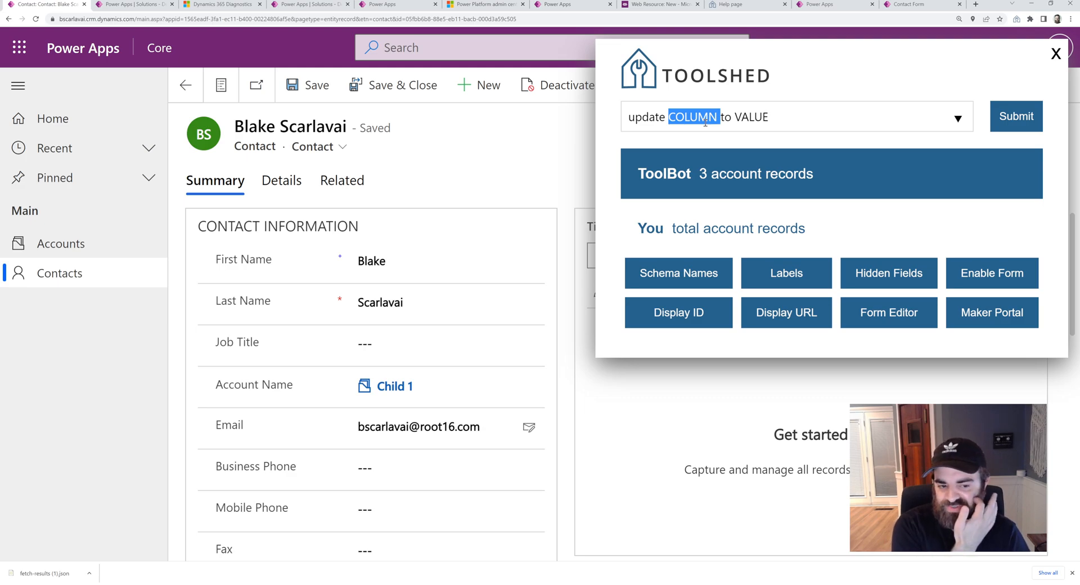
- Update the contact's jobtitle to 'Developer' and refresh the form to show it
click(447, 343)
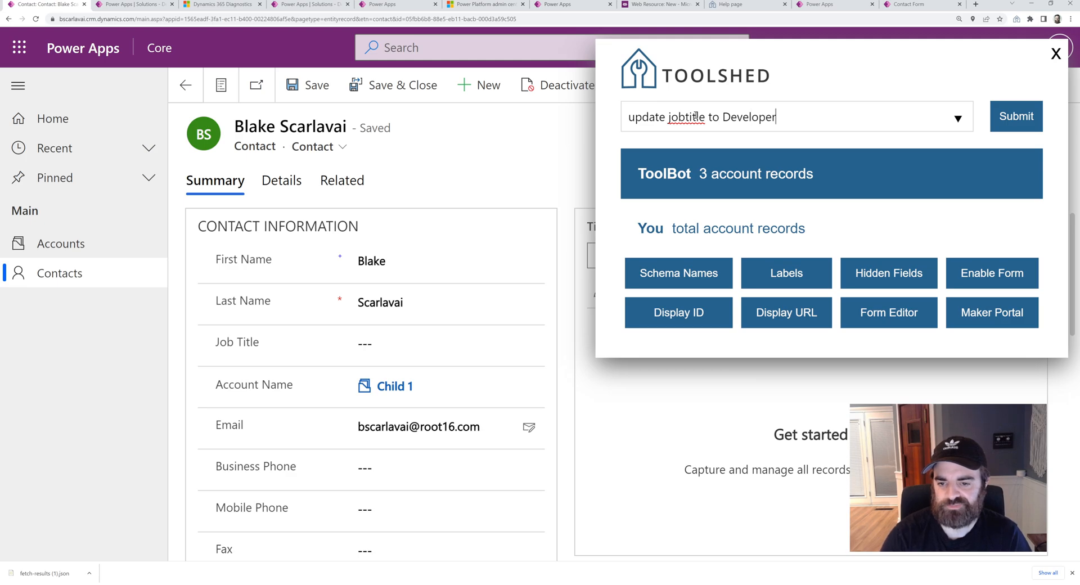
click(1015, 115)
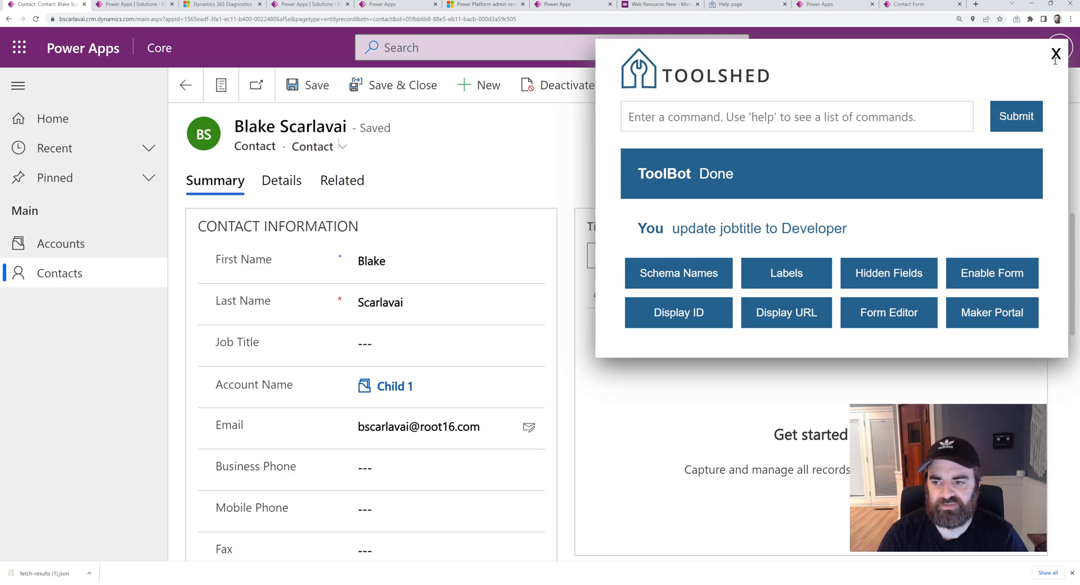
click(1054, 54)
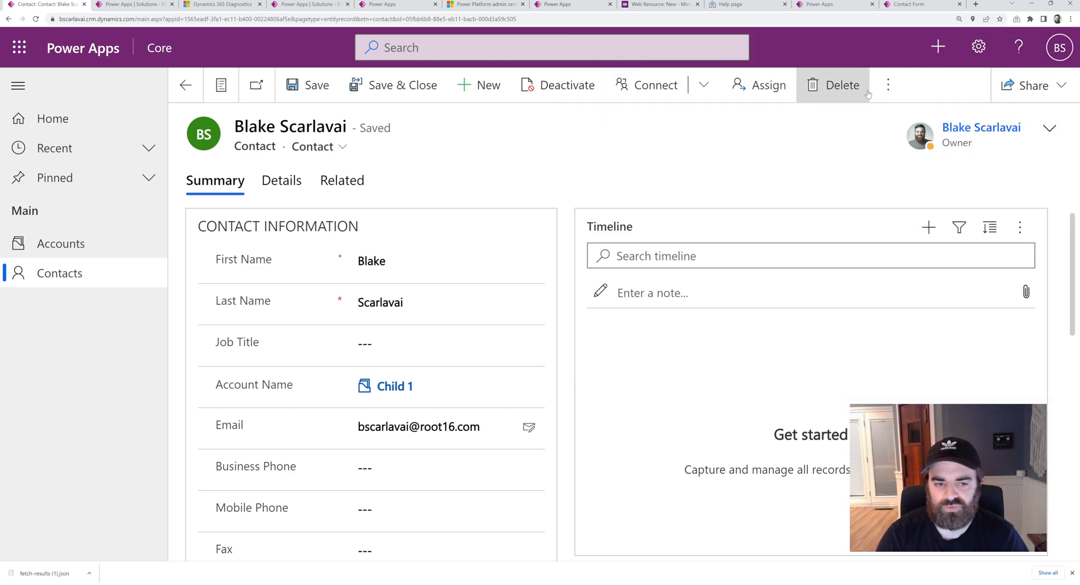
click(889, 85)
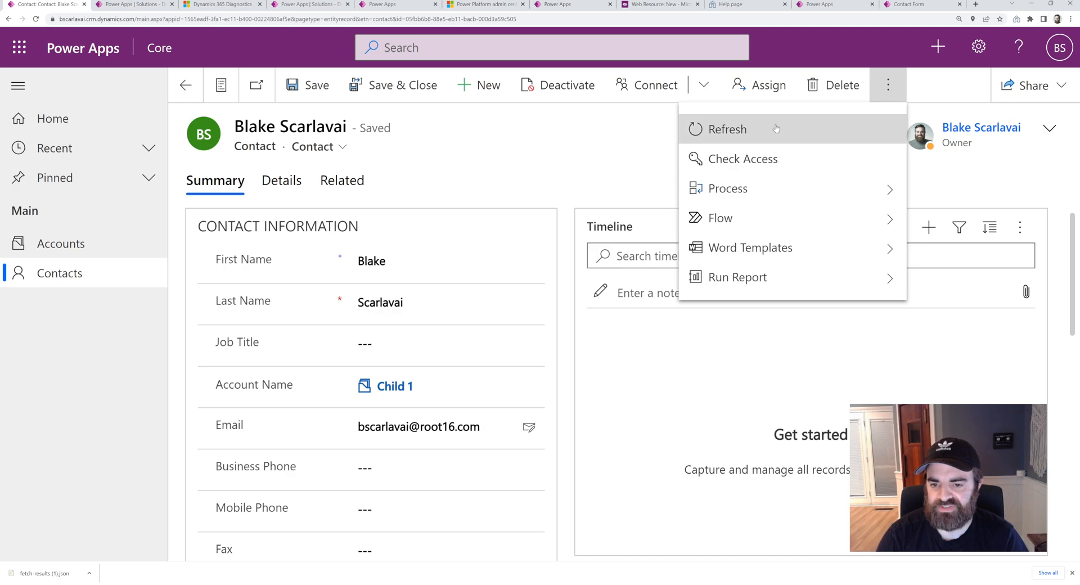
text(Developer)
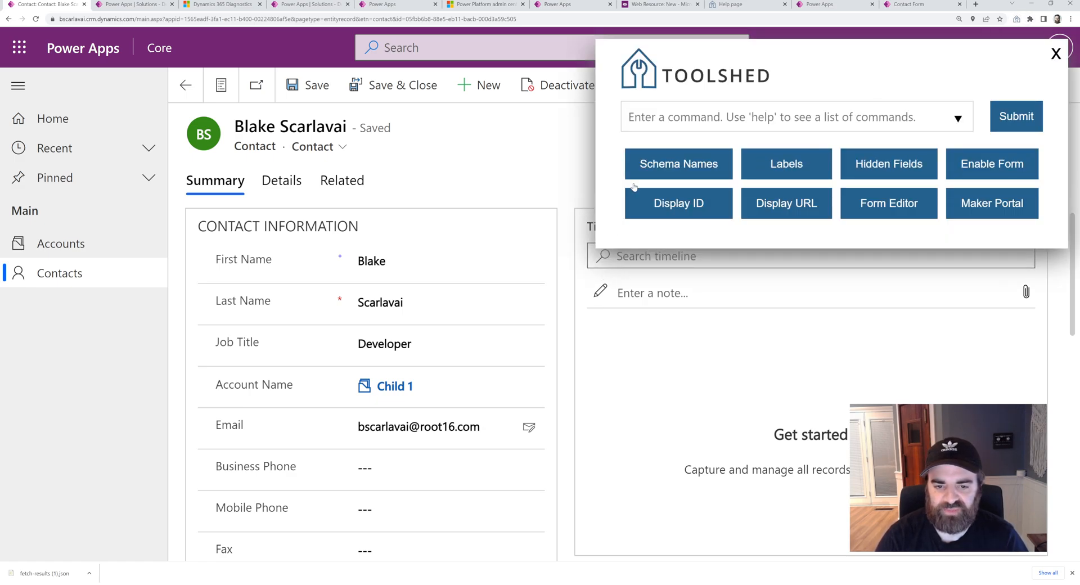
click(1055, 53)
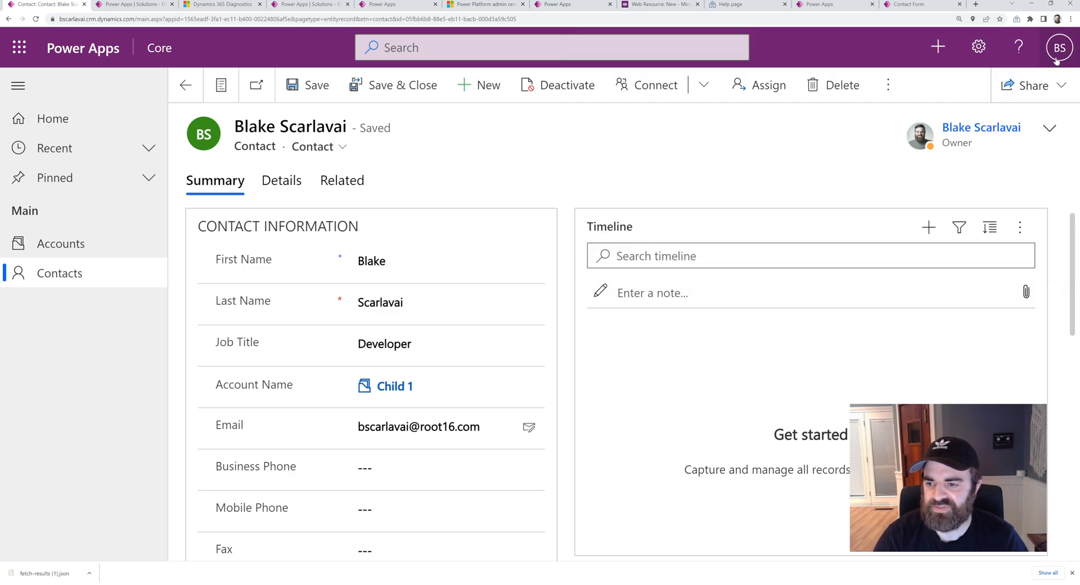